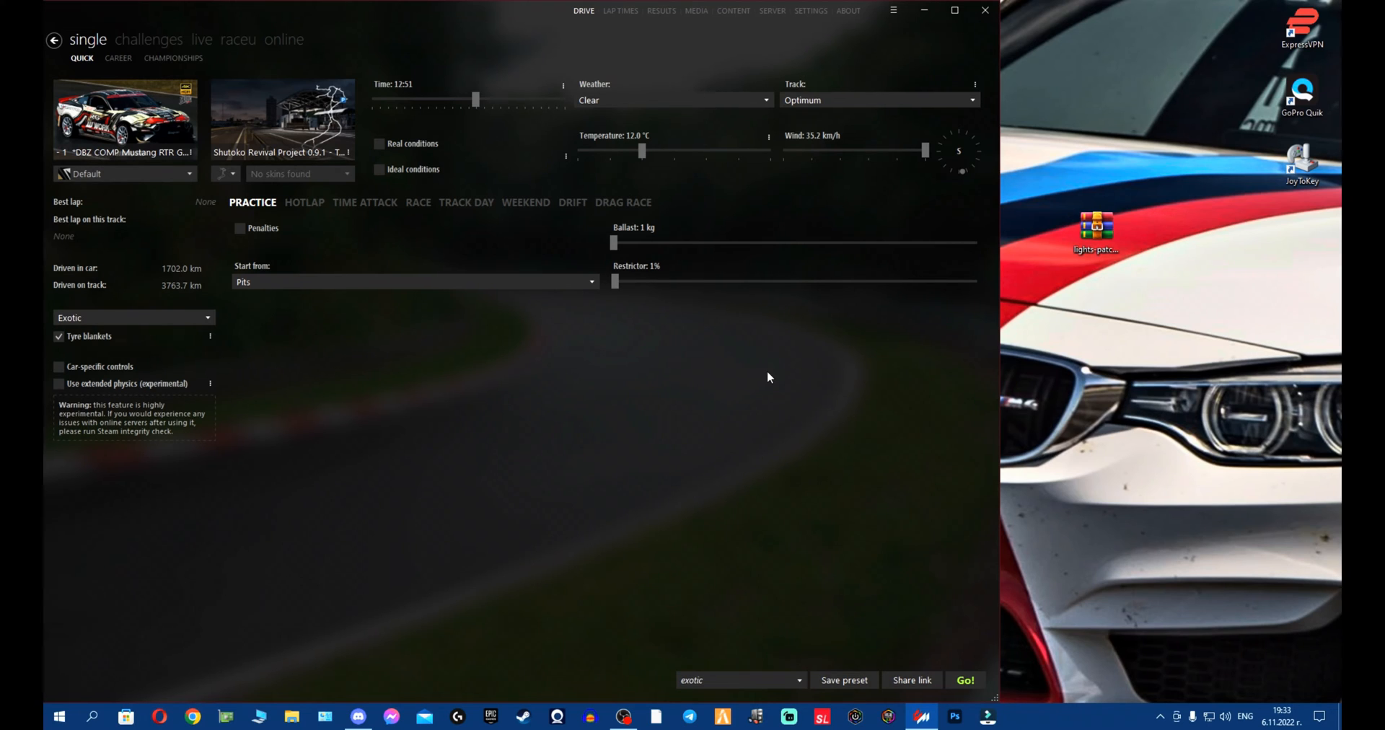
pyautogui.moveTo(810, 10)
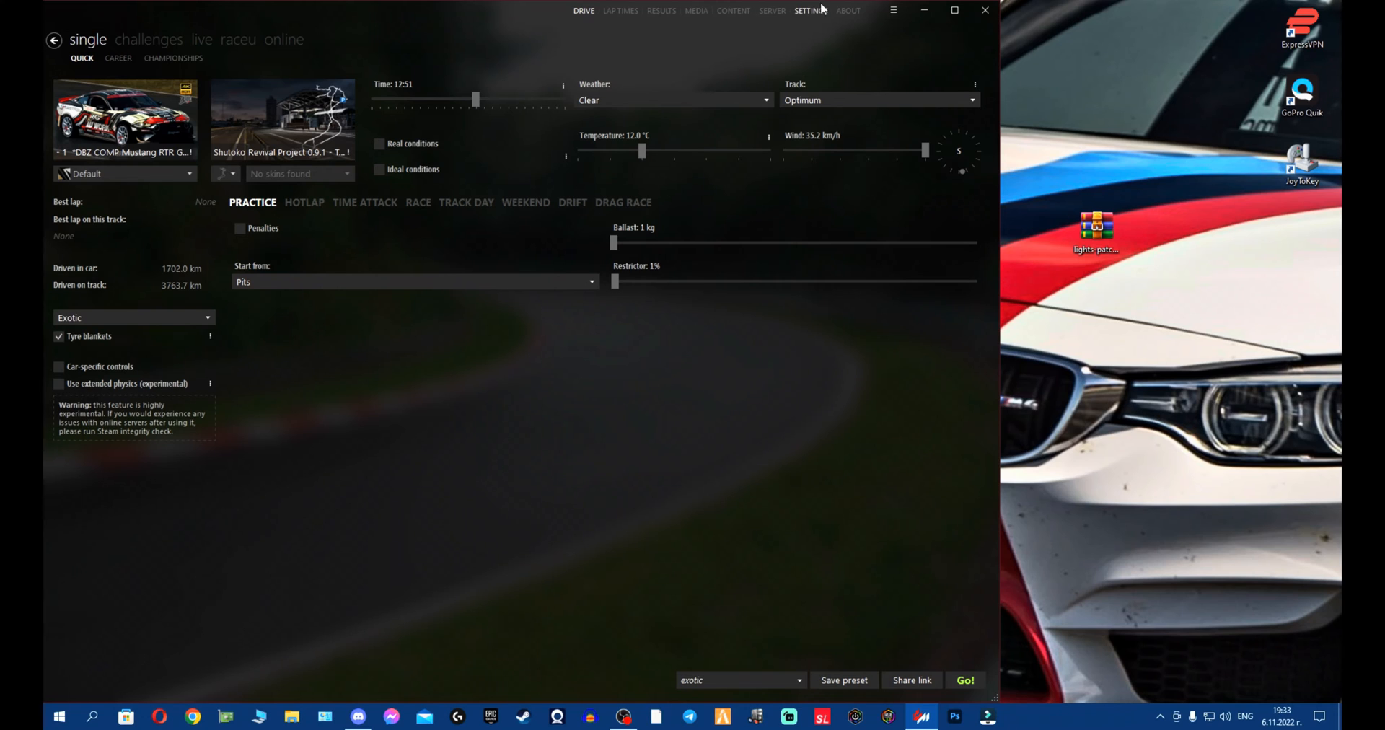
# Step: Reach the Custom Shaders Patch settings from the top bar after a detour to Drive
pyautogui.click(811, 10)
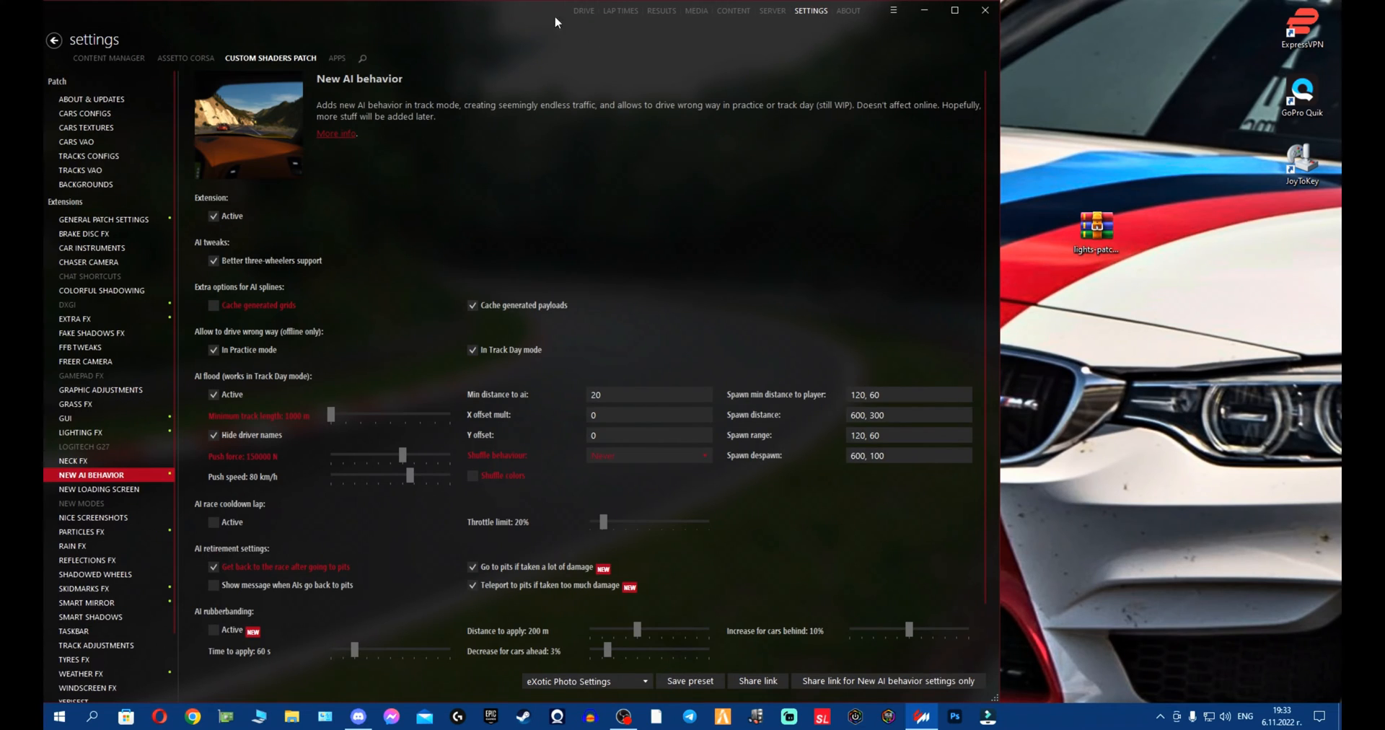
pyautogui.click(583, 10)
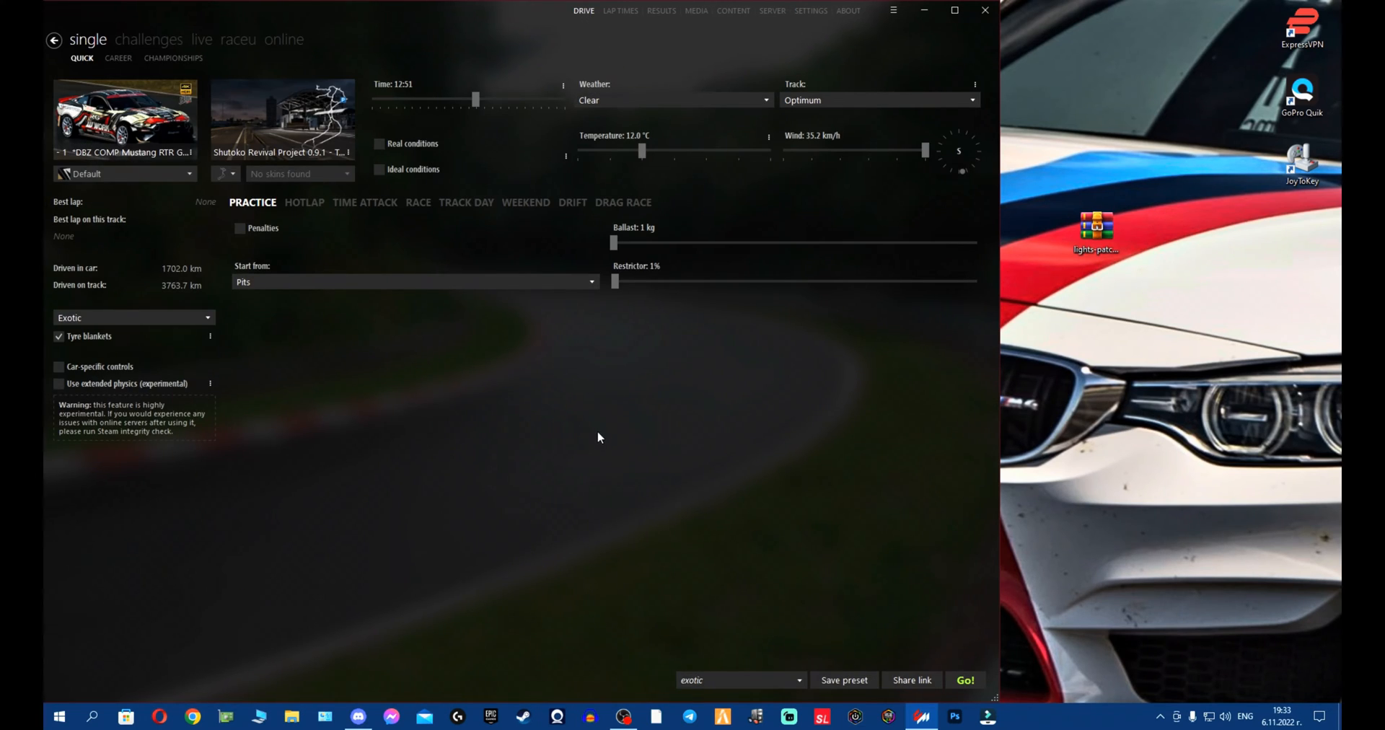
pyautogui.moveTo(594, 488)
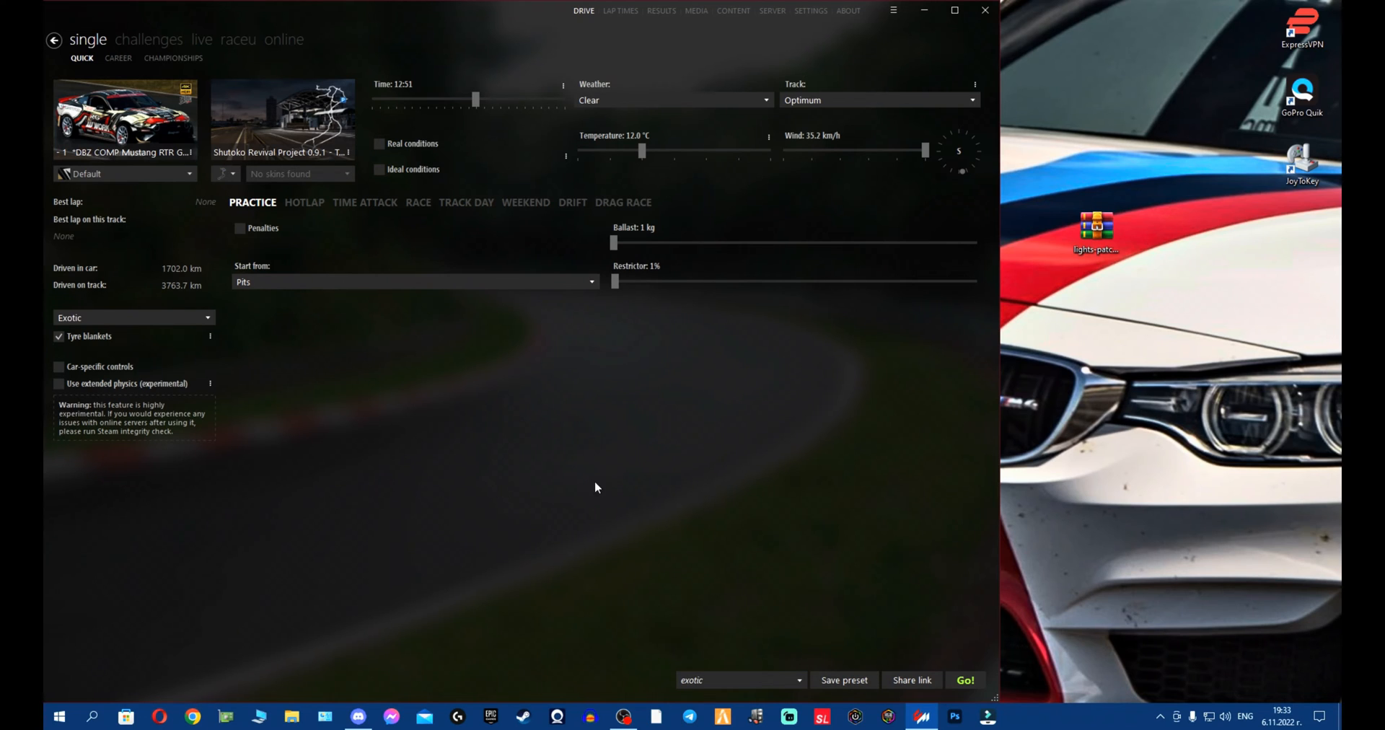
pyautogui.moveTo(814, 26)
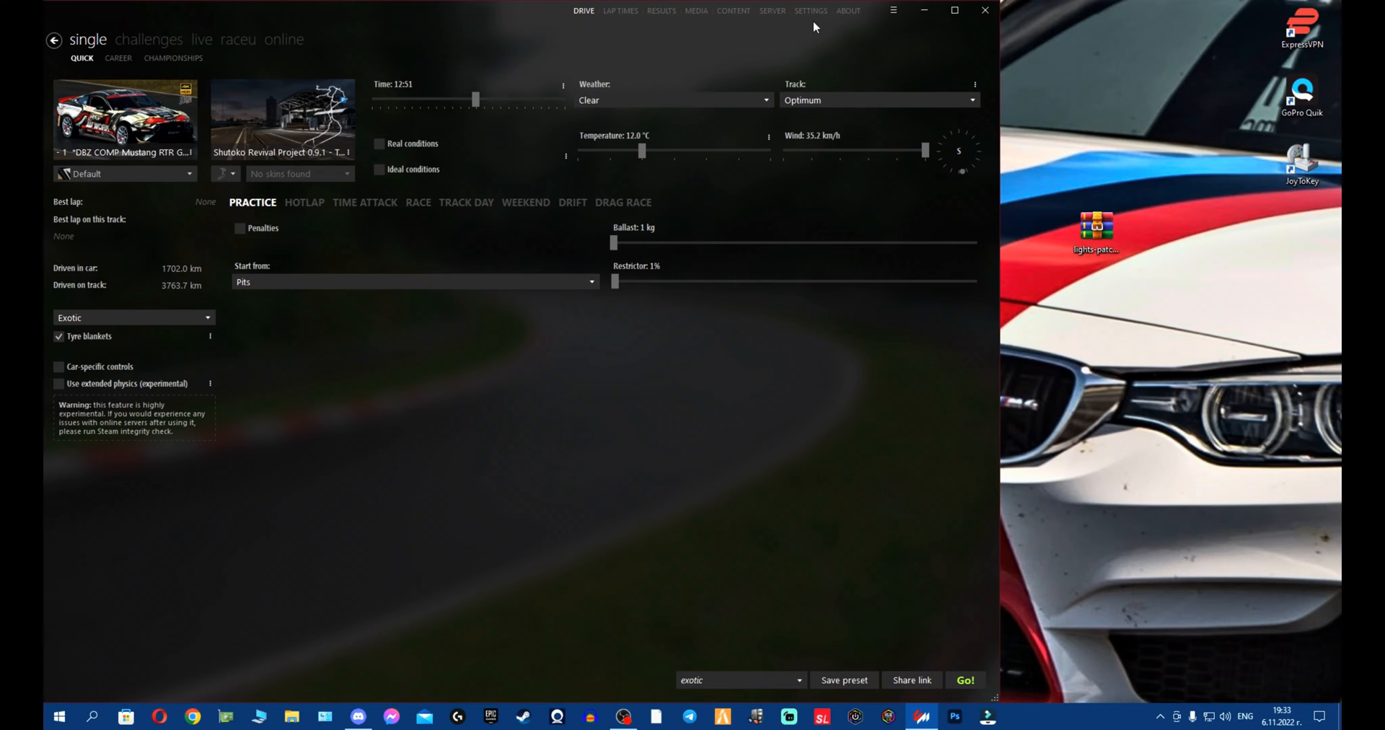
pyautogui.click(810, 10)
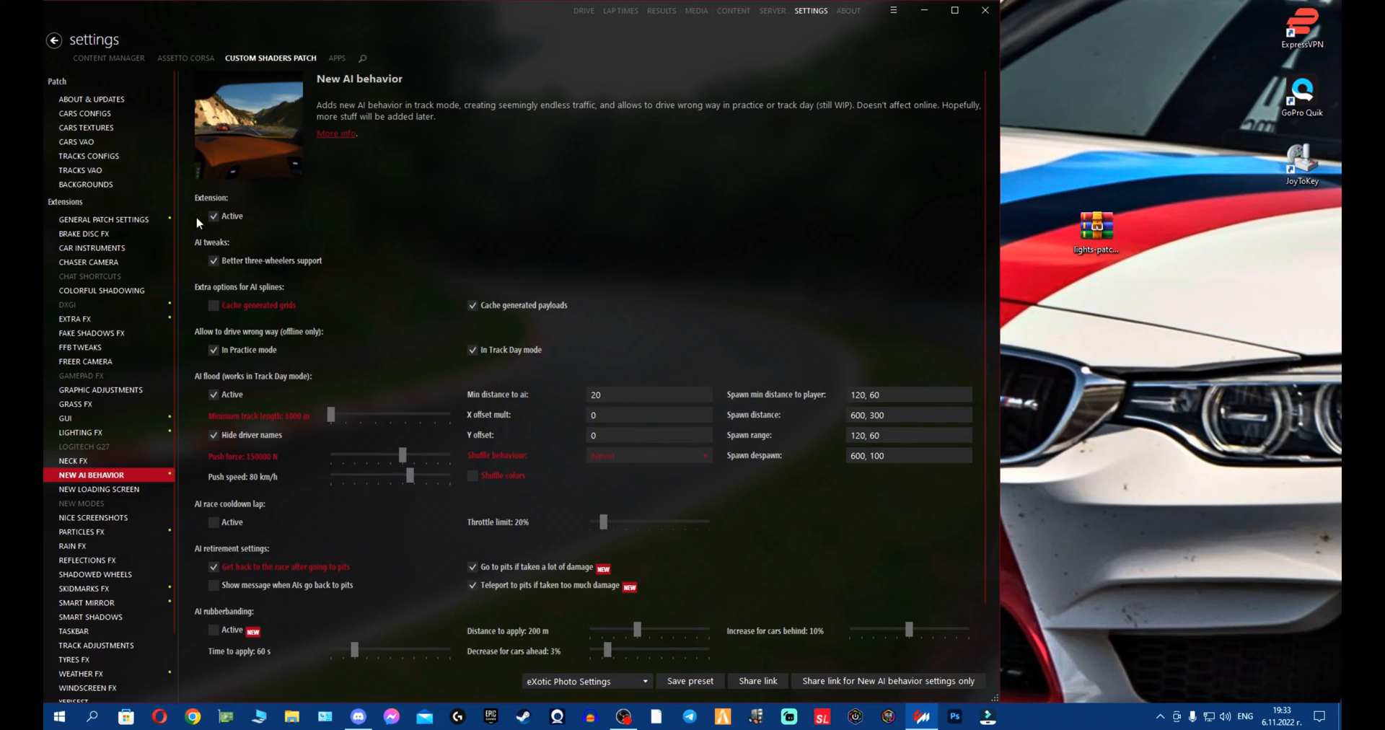
pyautogui.scroll(-3)
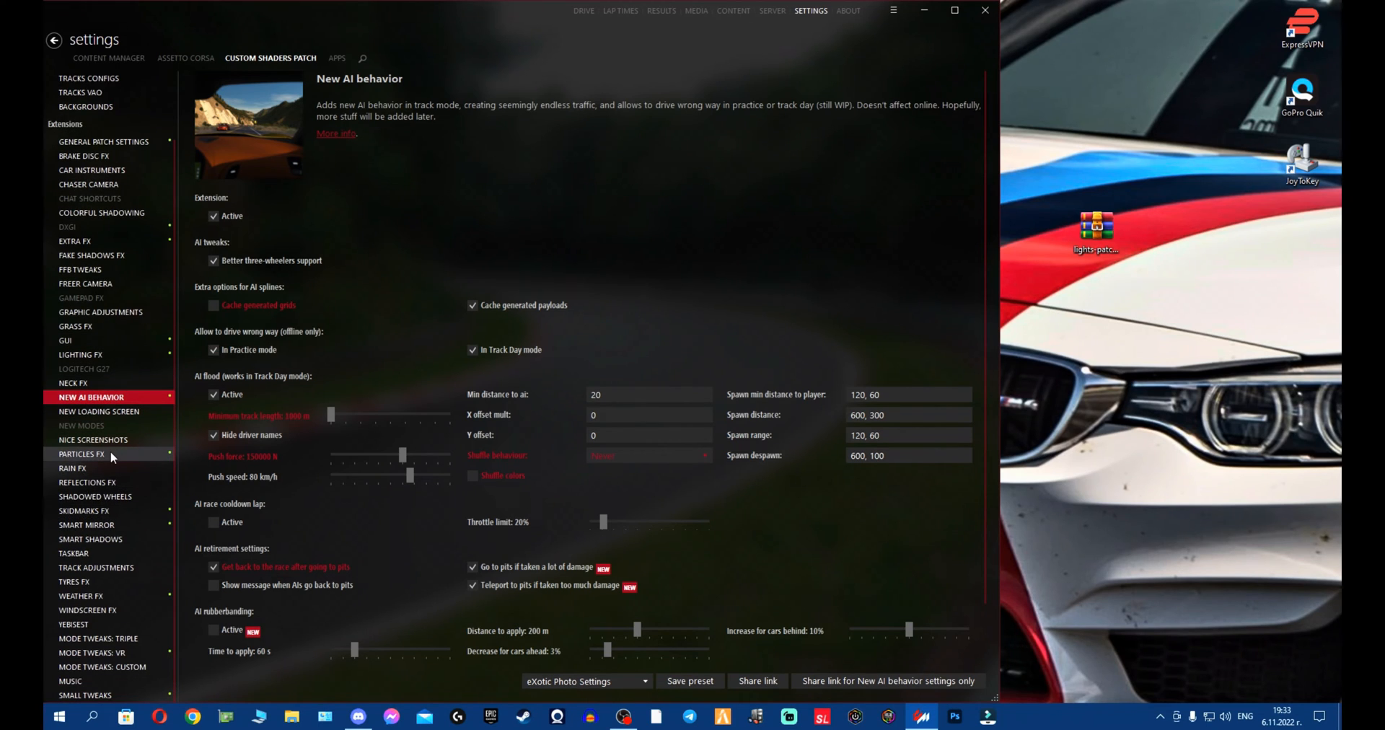
# Step: Check Particles FX, Rain FX and Weather FX pages, keeping Sol 2.2 controller and Pure weather script
pyautogui.click(80, 453)
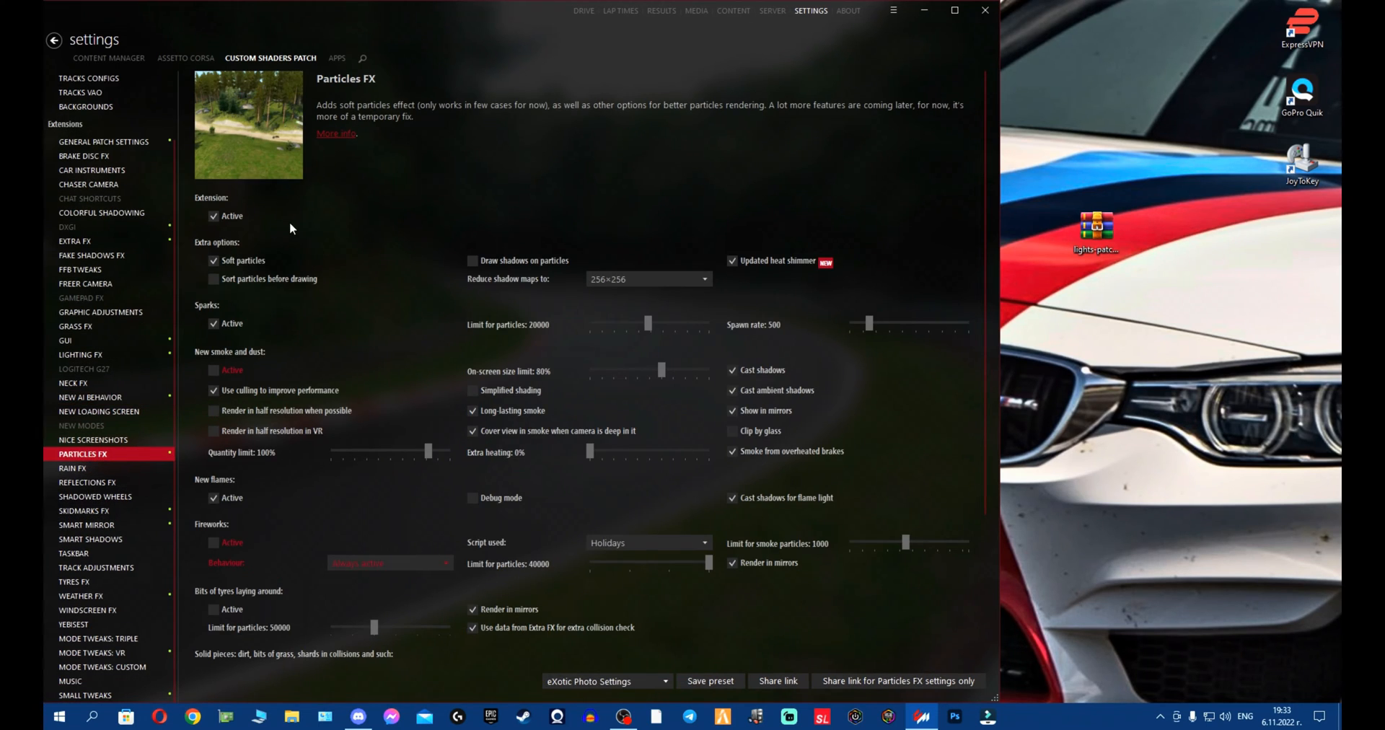
pyautogui.moveTo(298, 233)
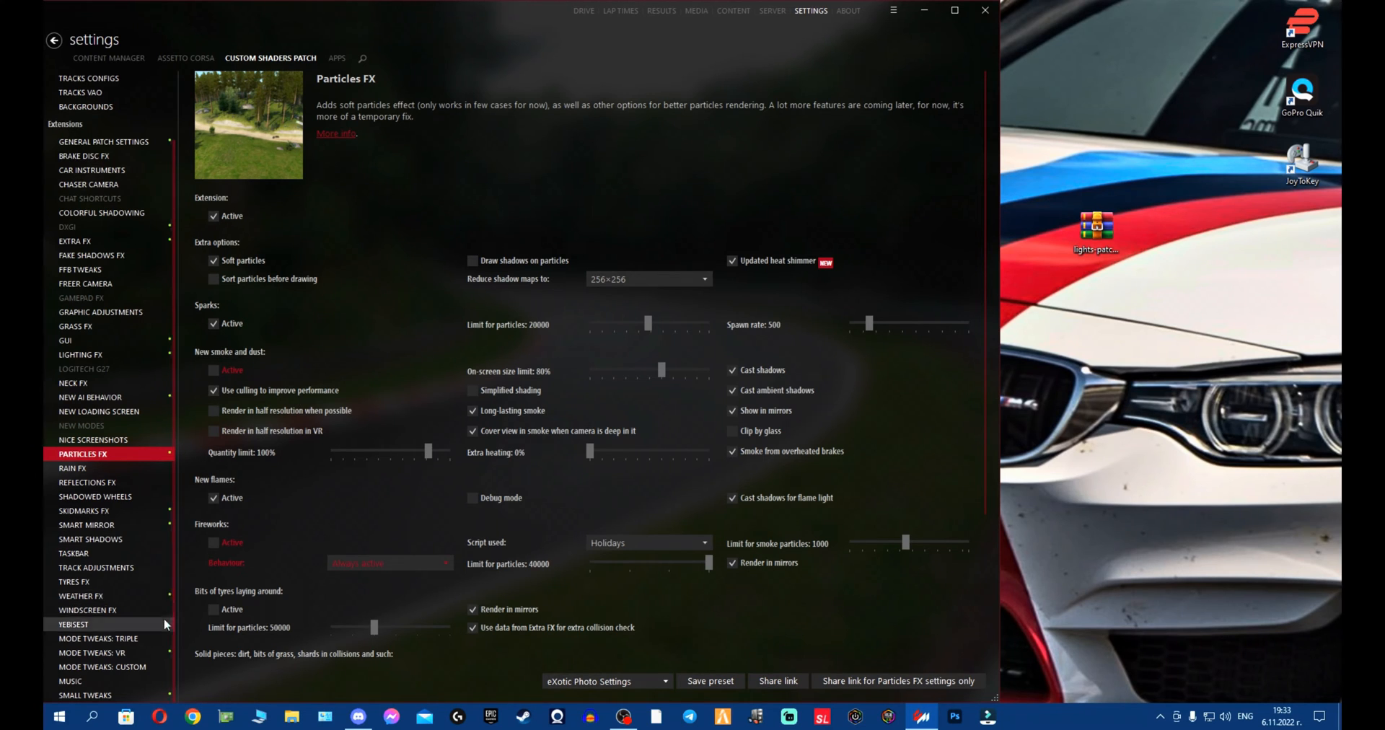
pyautogui.click(72, 467)
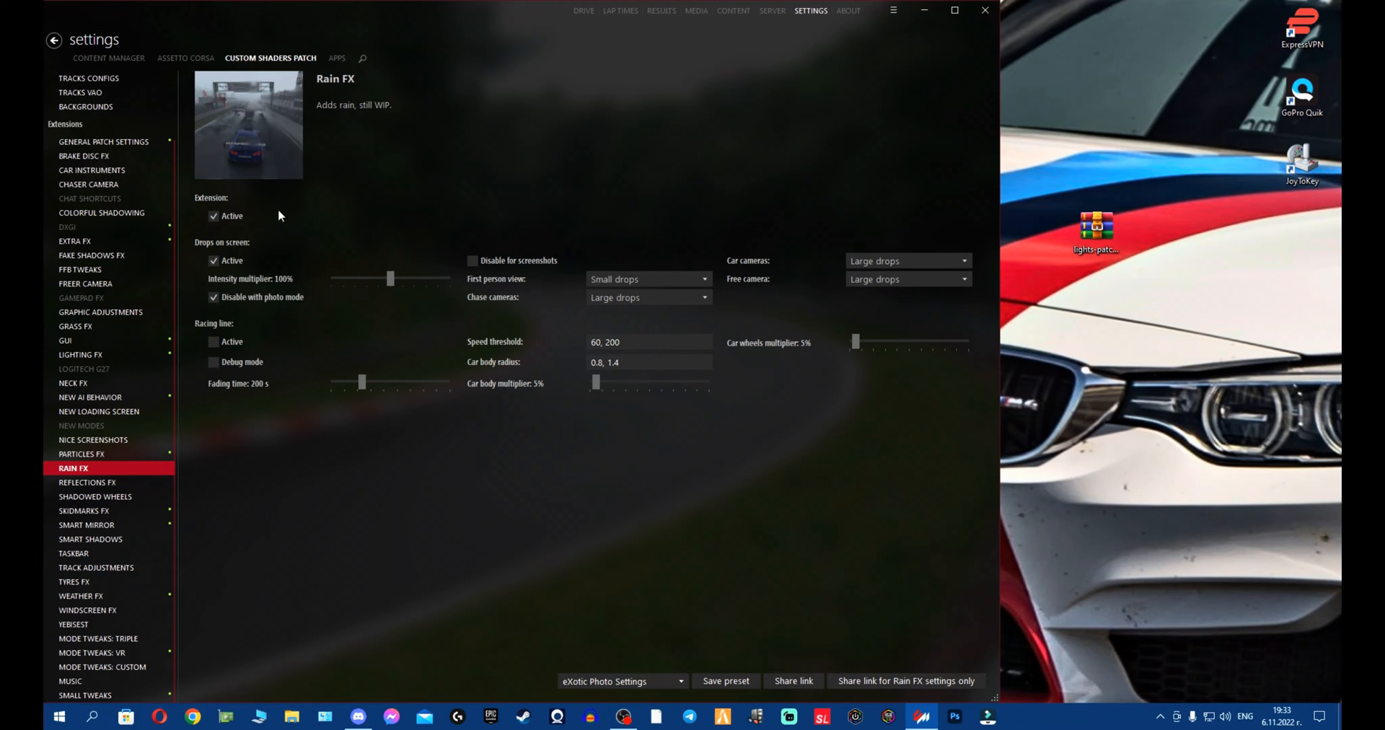
pyautogui.click(81, 595)
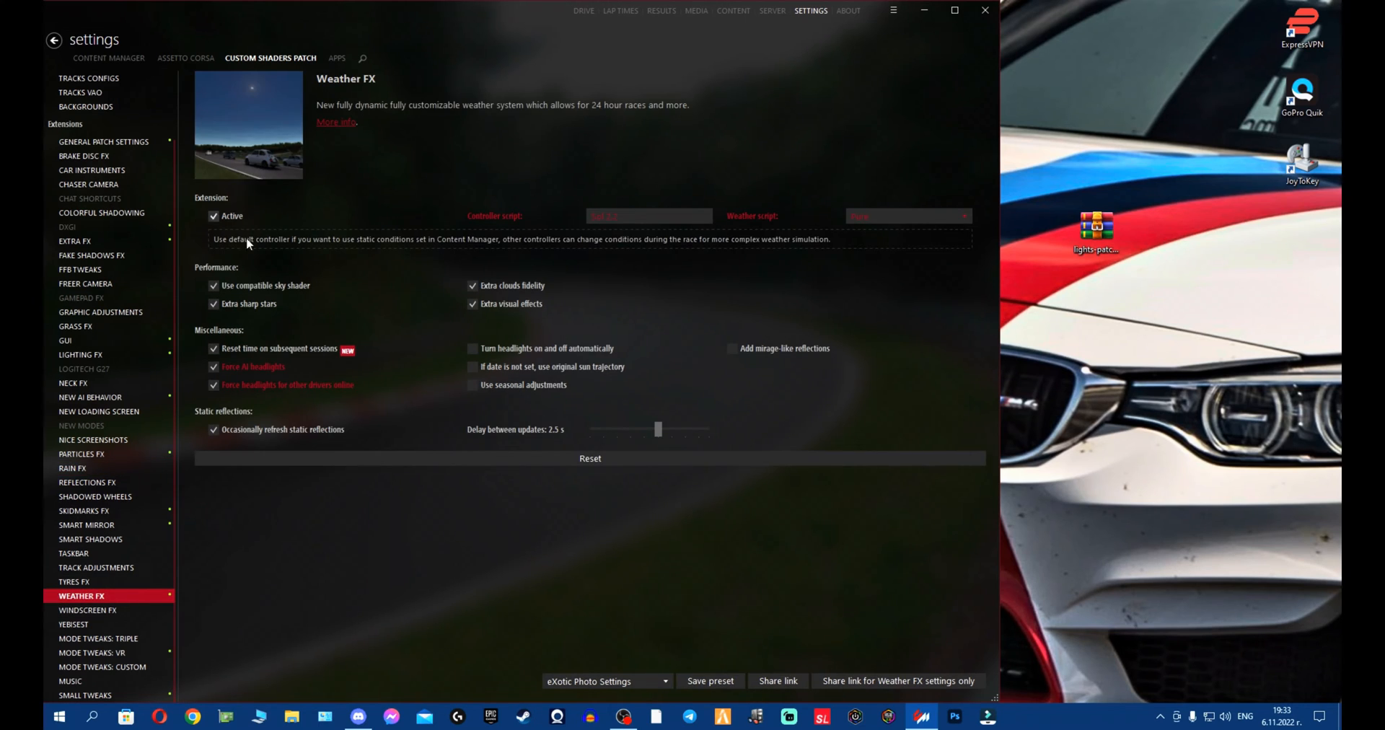
pyautogui.moveTo(402, 261)
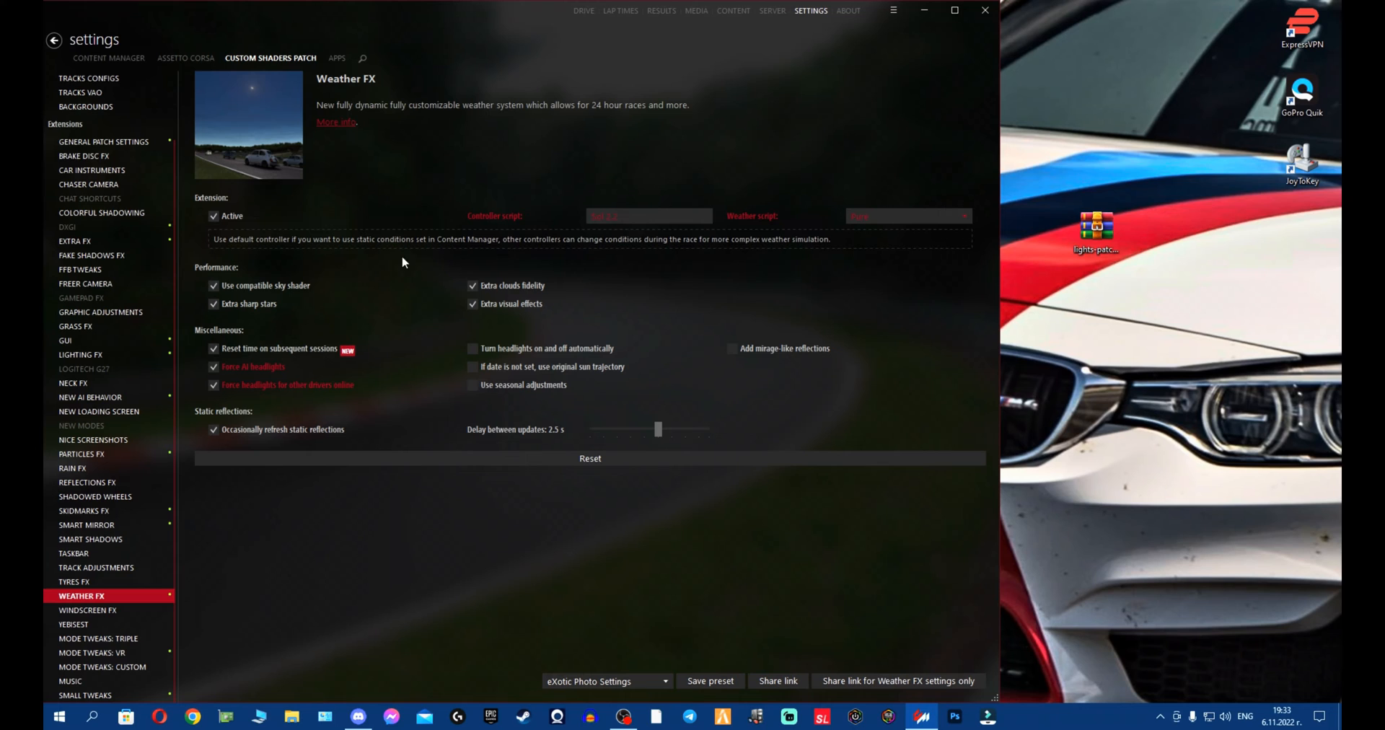
pyautogui.click(648, 215)
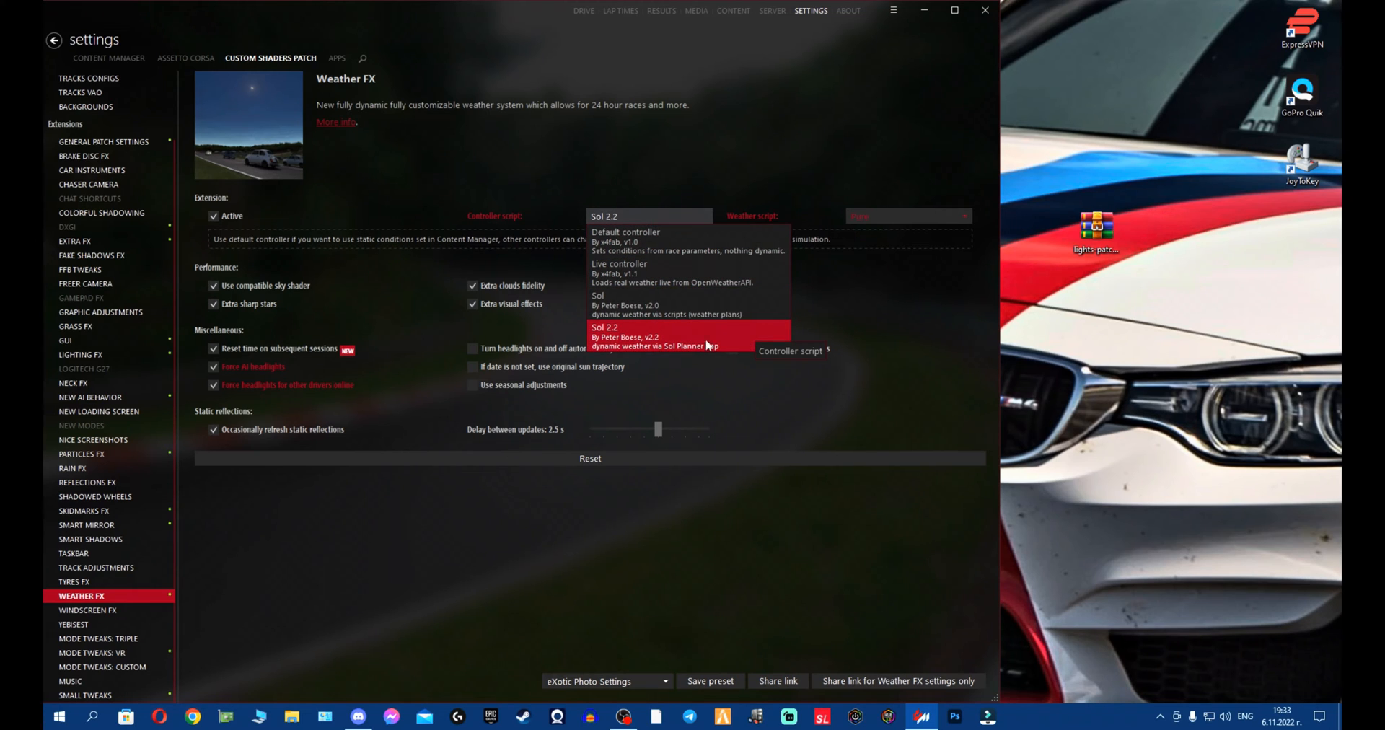
pyautogui.moveTo(727, 348)
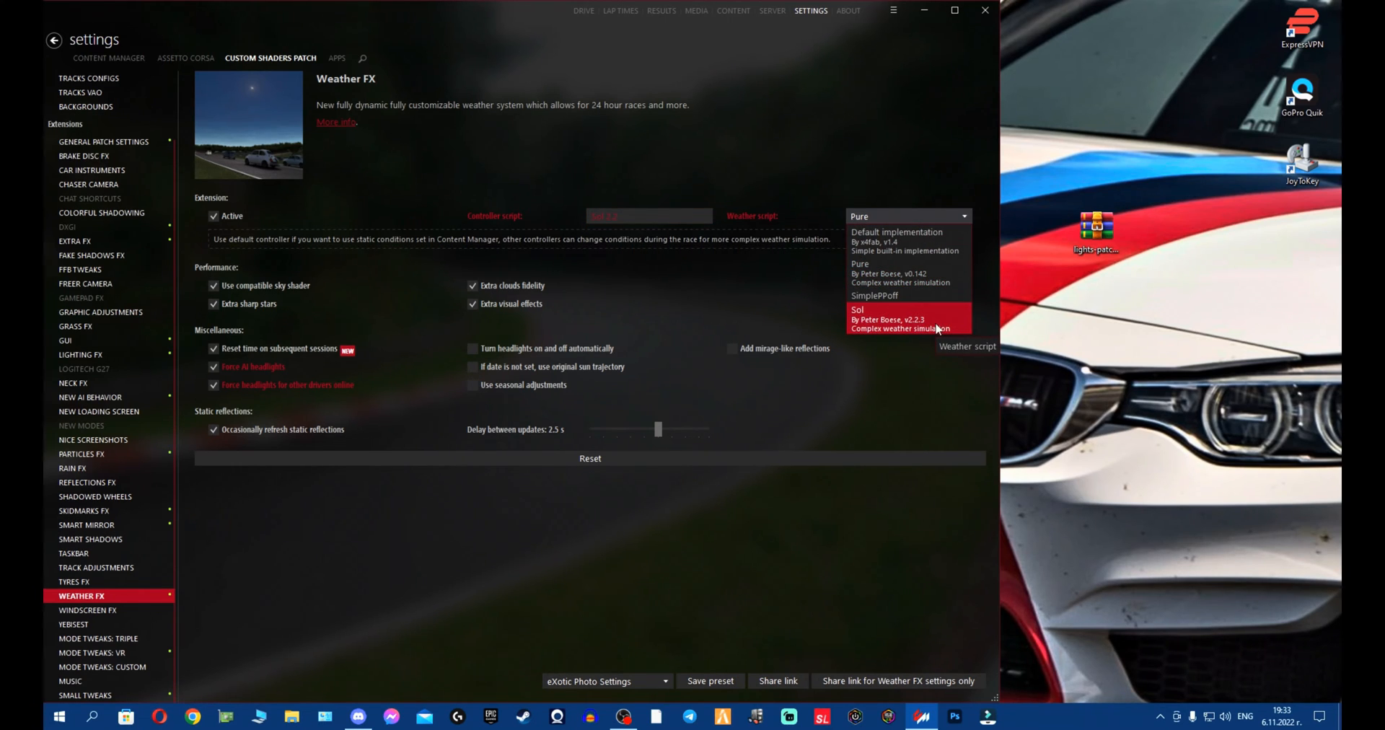
pyautogui.moveTo(911, 272)
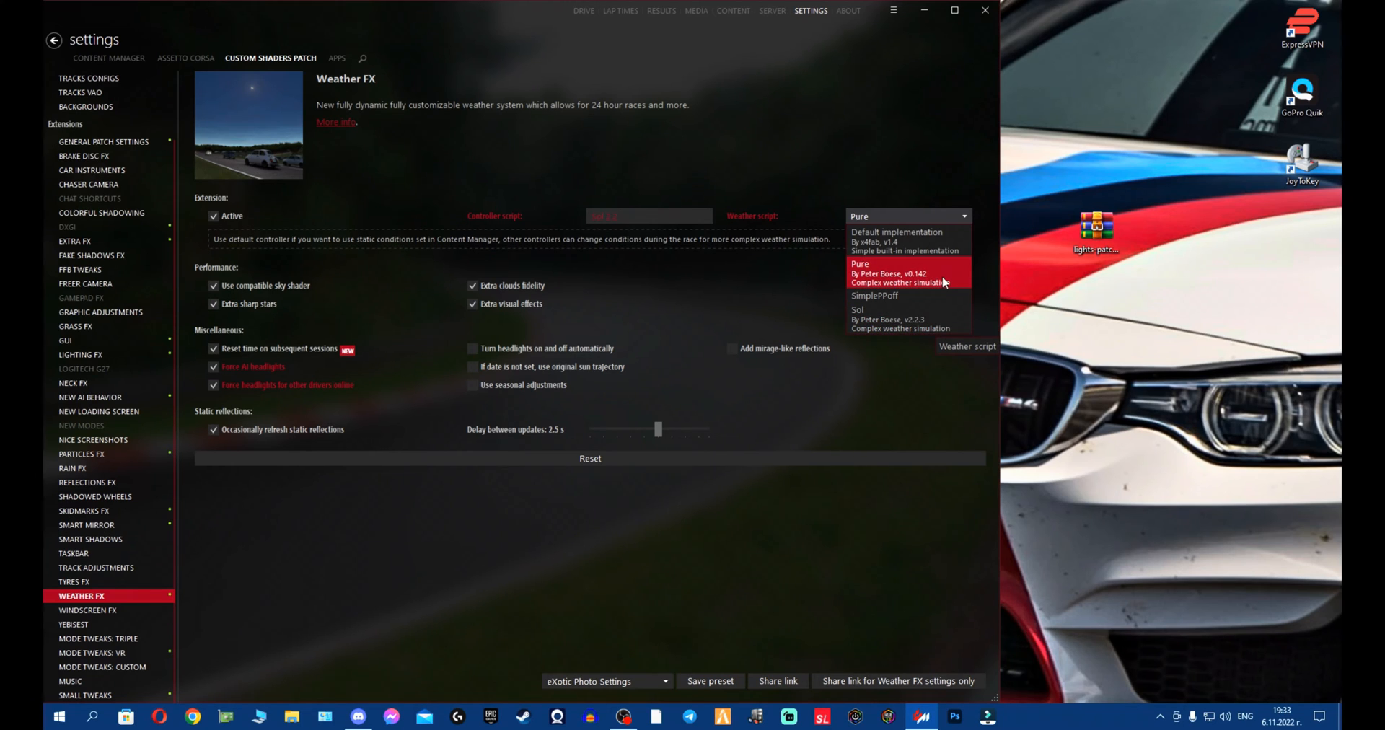
pyautogui.click(891, 270)
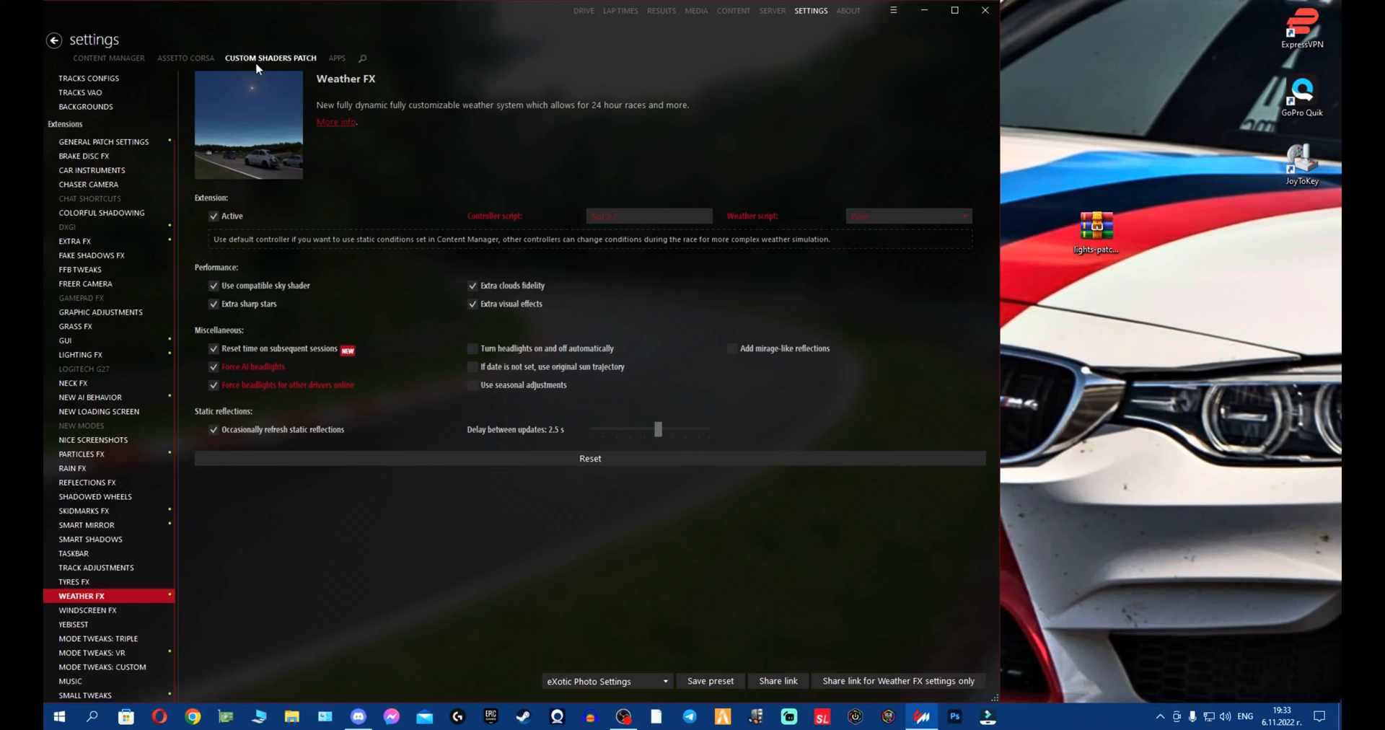
pyautogui.moveTo(108, 383)
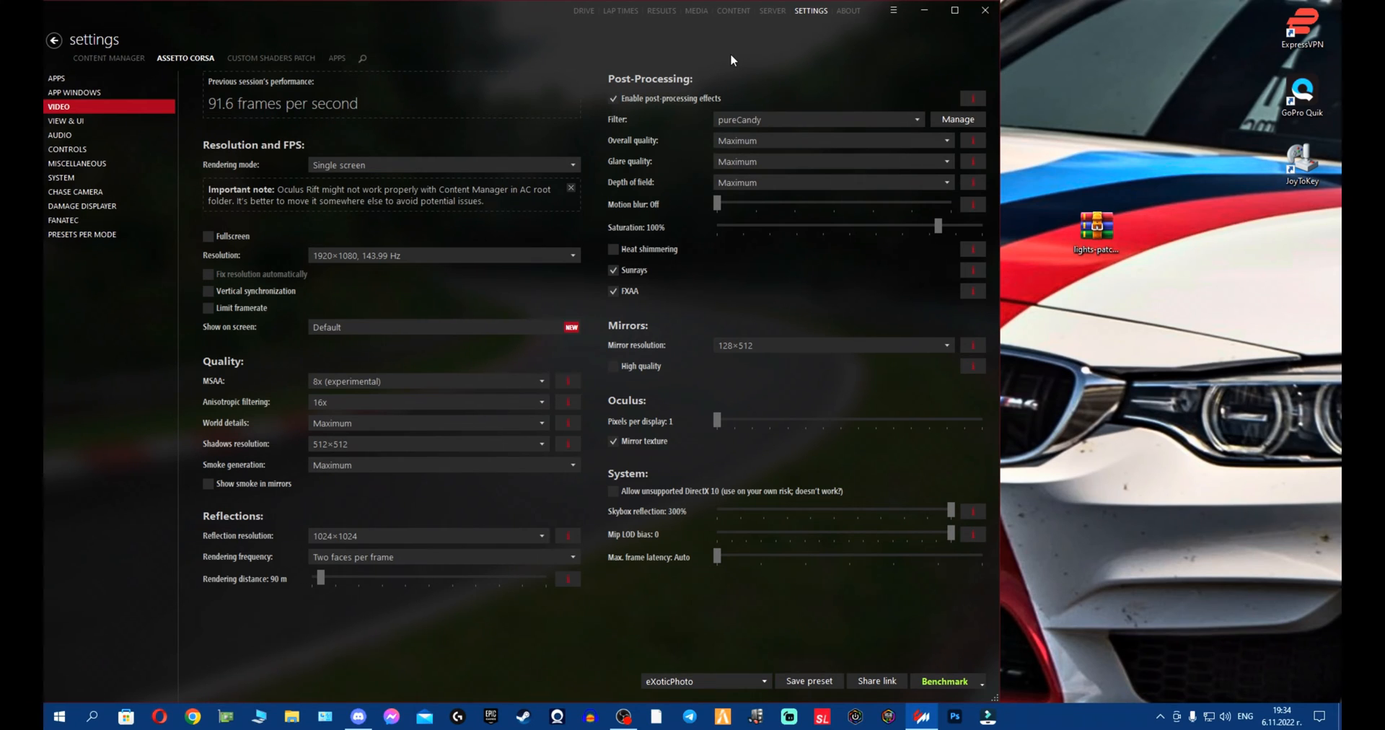
# Step: Show the Assetto Corsa Apps page with the Sol apps activated
pyautogui.click(57, 78)
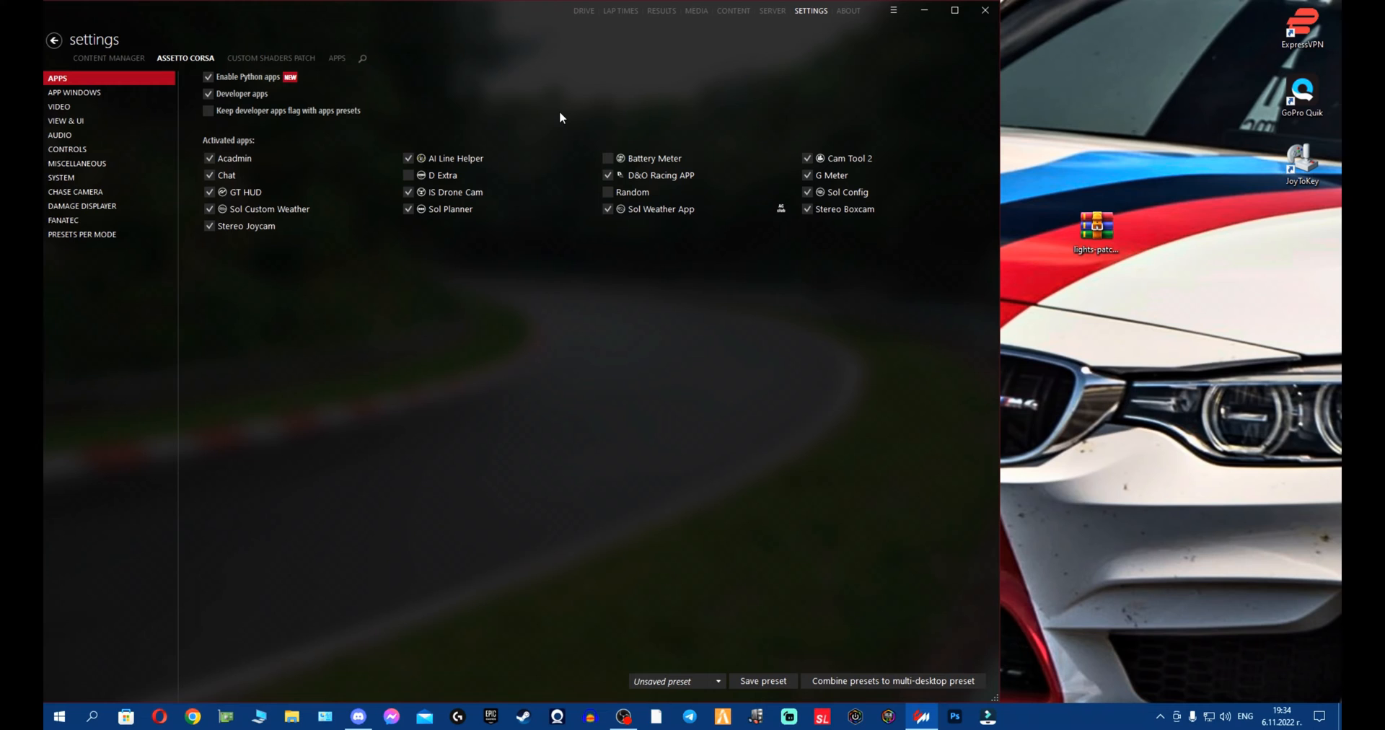
pyautogui.moveTo(398, 336)
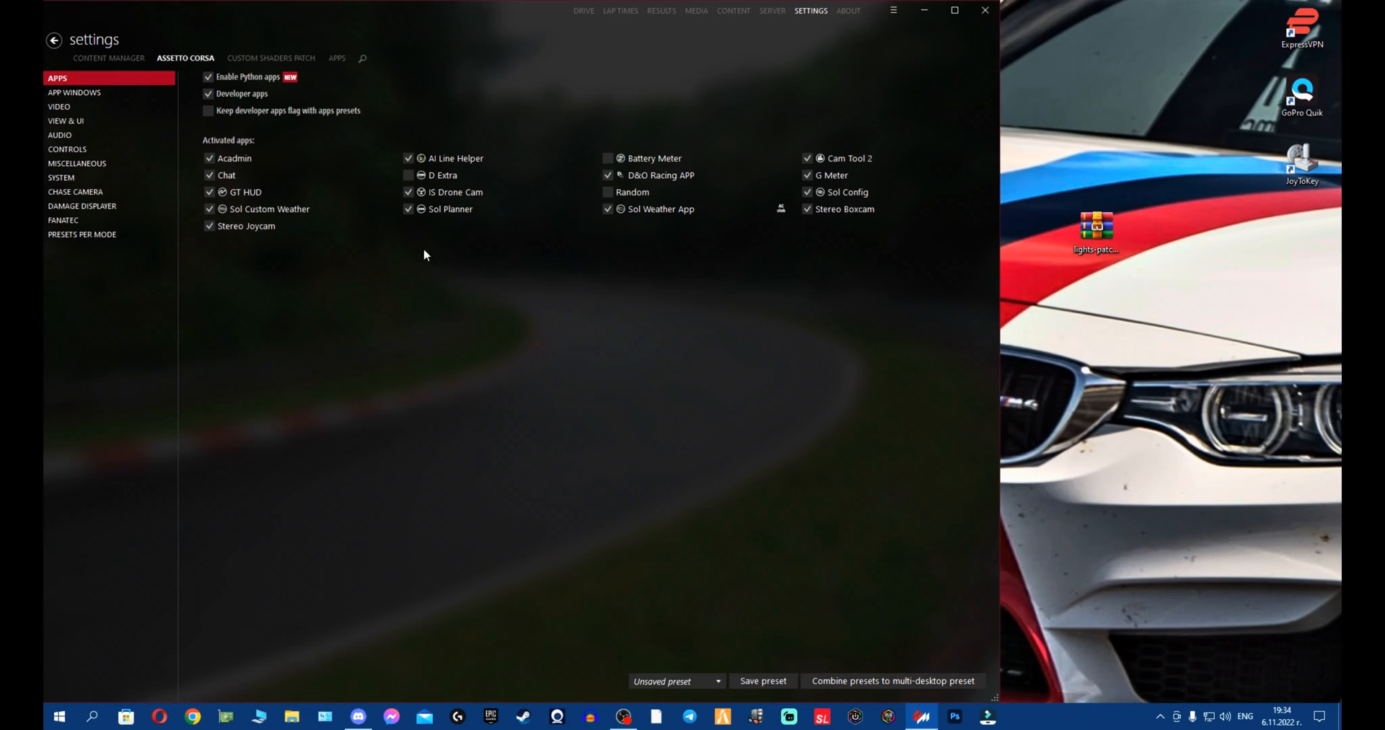
pyautogui.moveTo(270, 209)
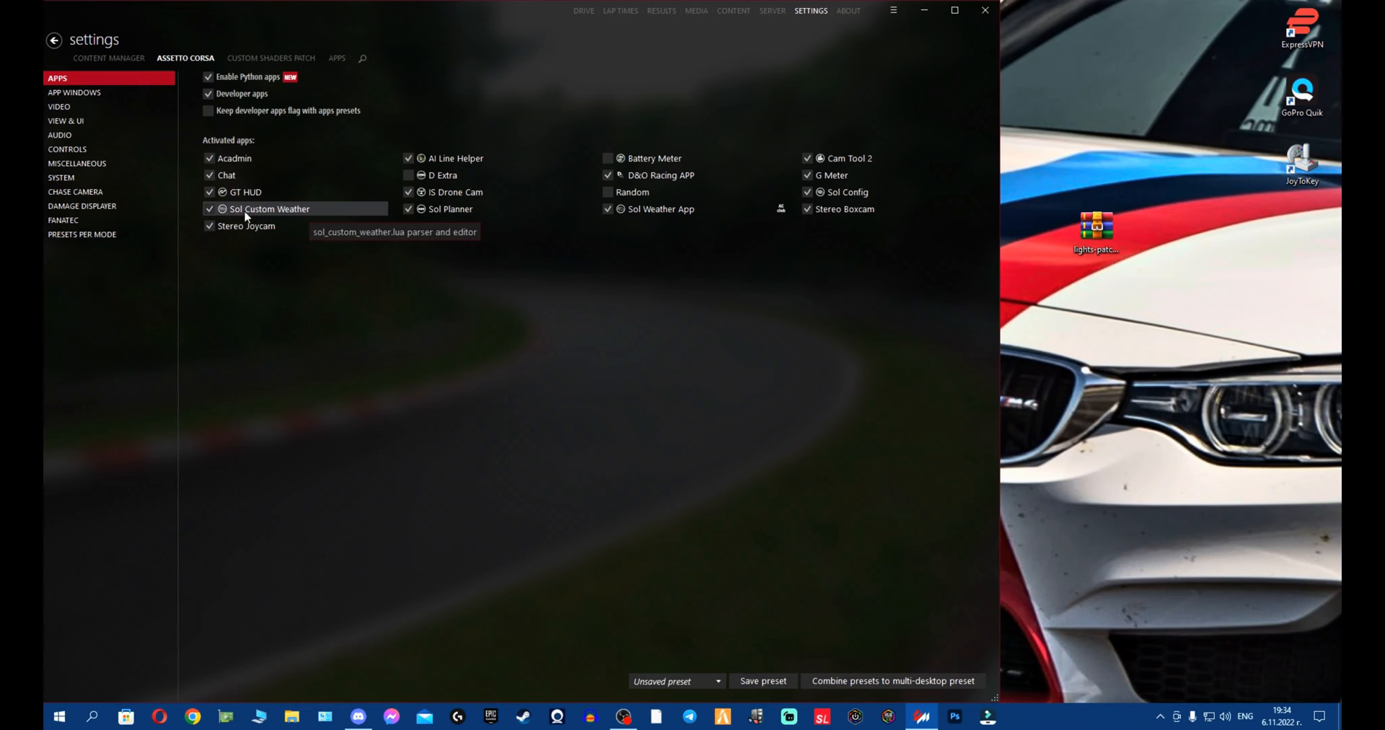
pyautogui.moveTo(301, 218)
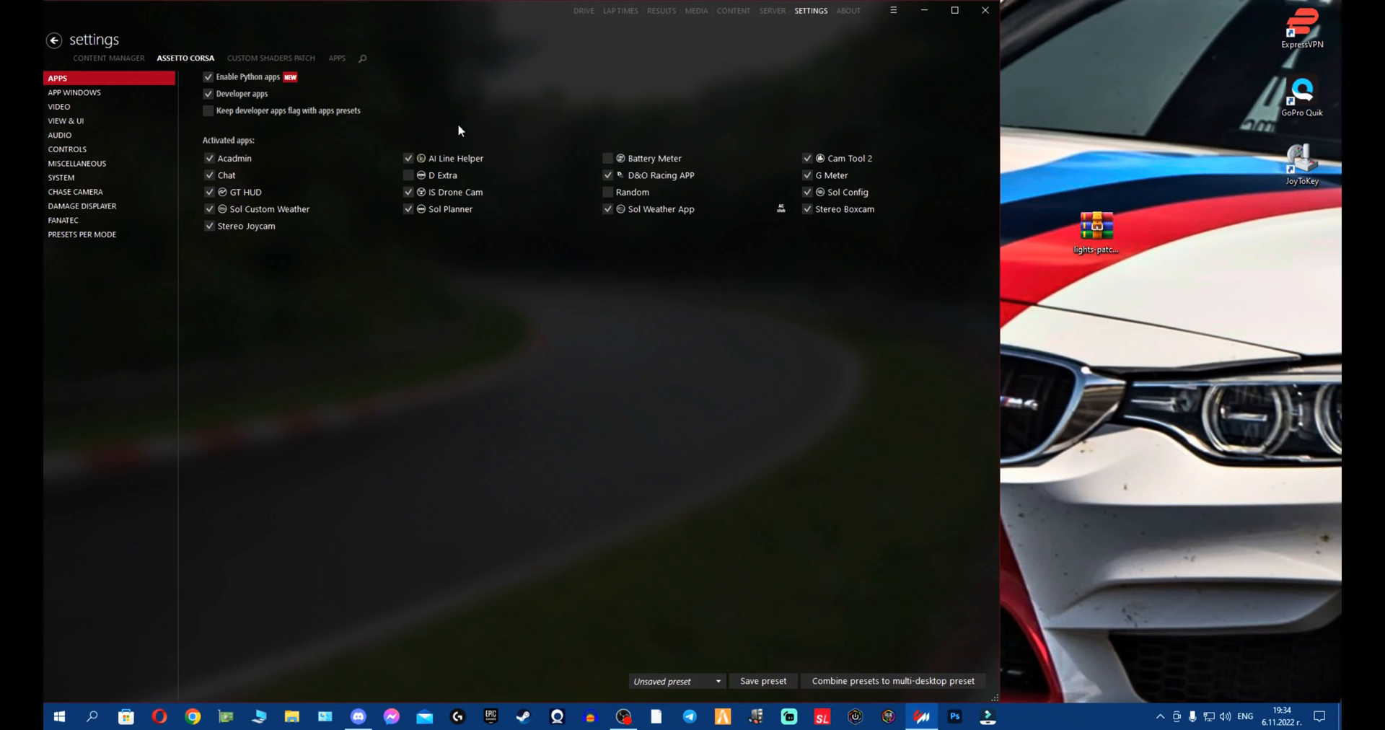
pyautogui.moveTo(582, 317)
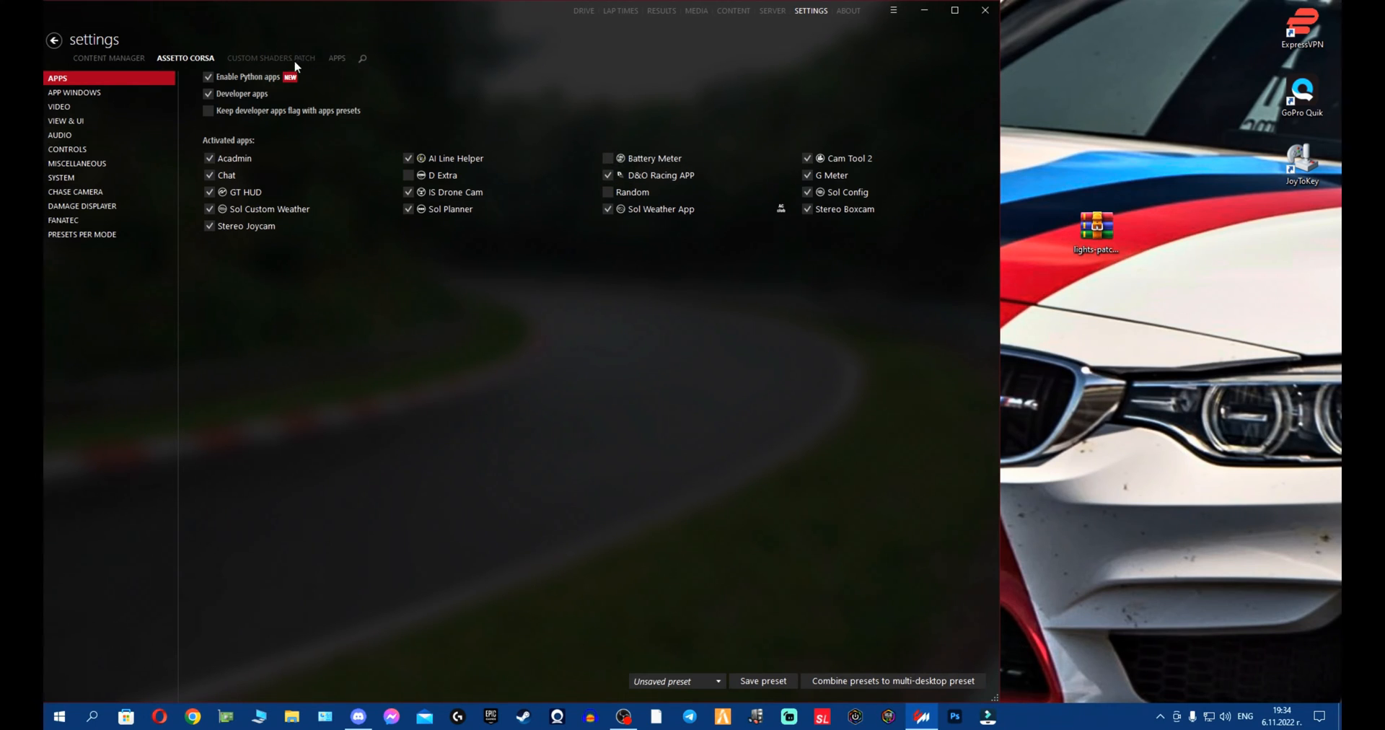
# Step: Go to the patch's About & Updates page to delete the Custom Shaders Patch
pyautogui.click(269, 58)
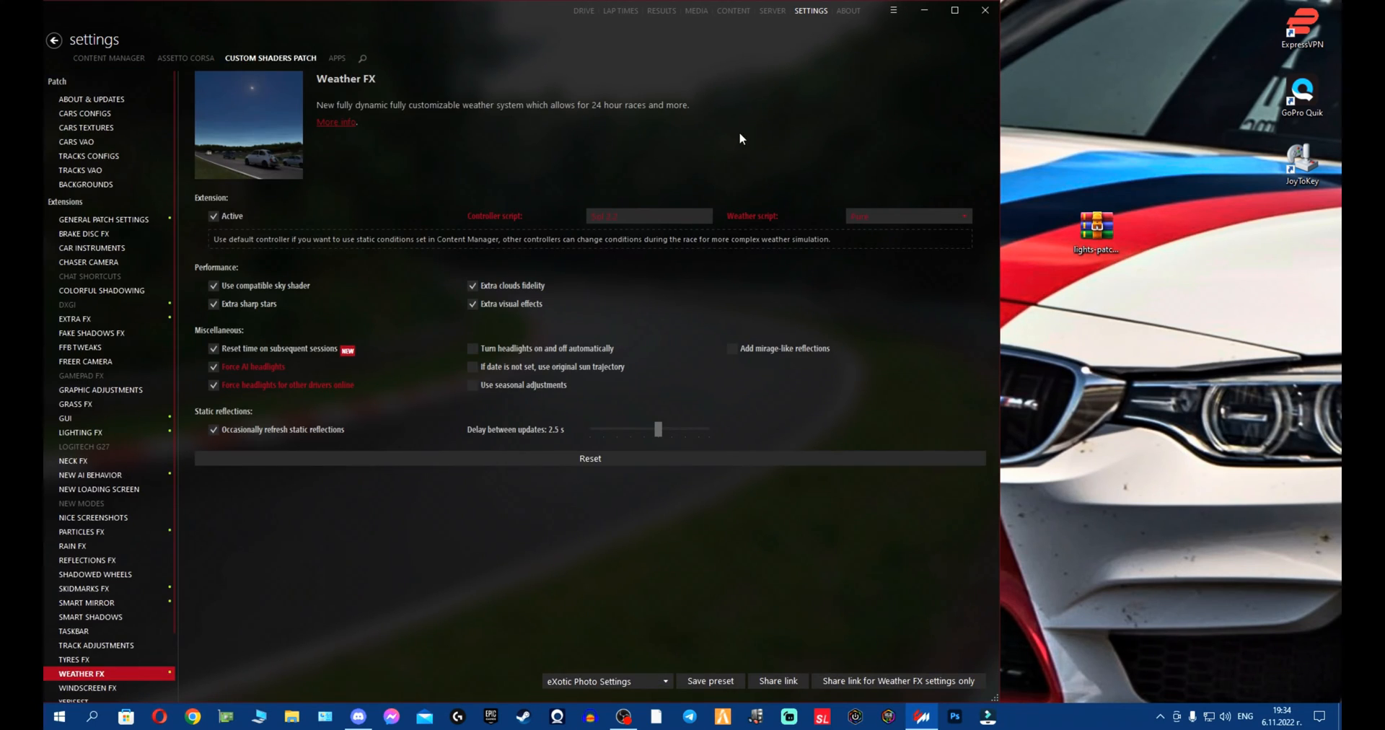
pyautogui.moveTo(90, 99)
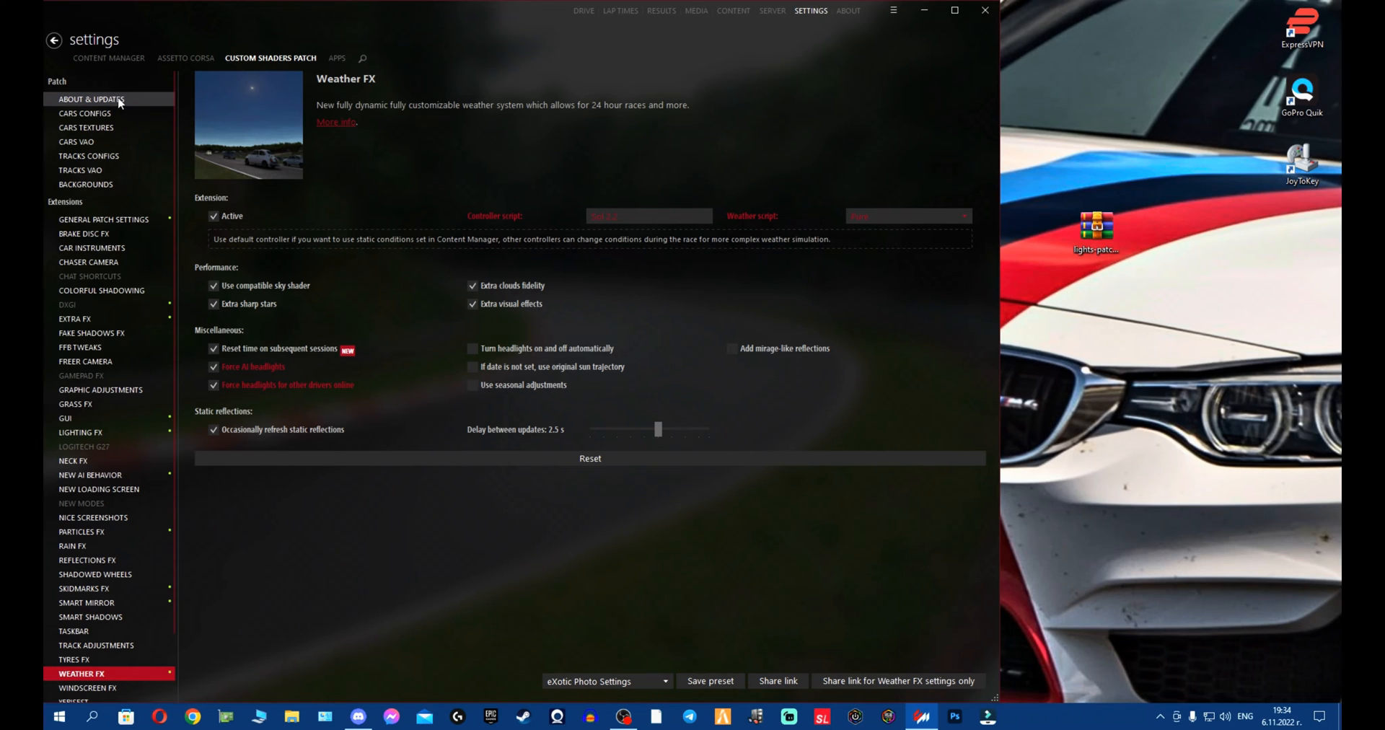
pyautogui.click(89, 98)
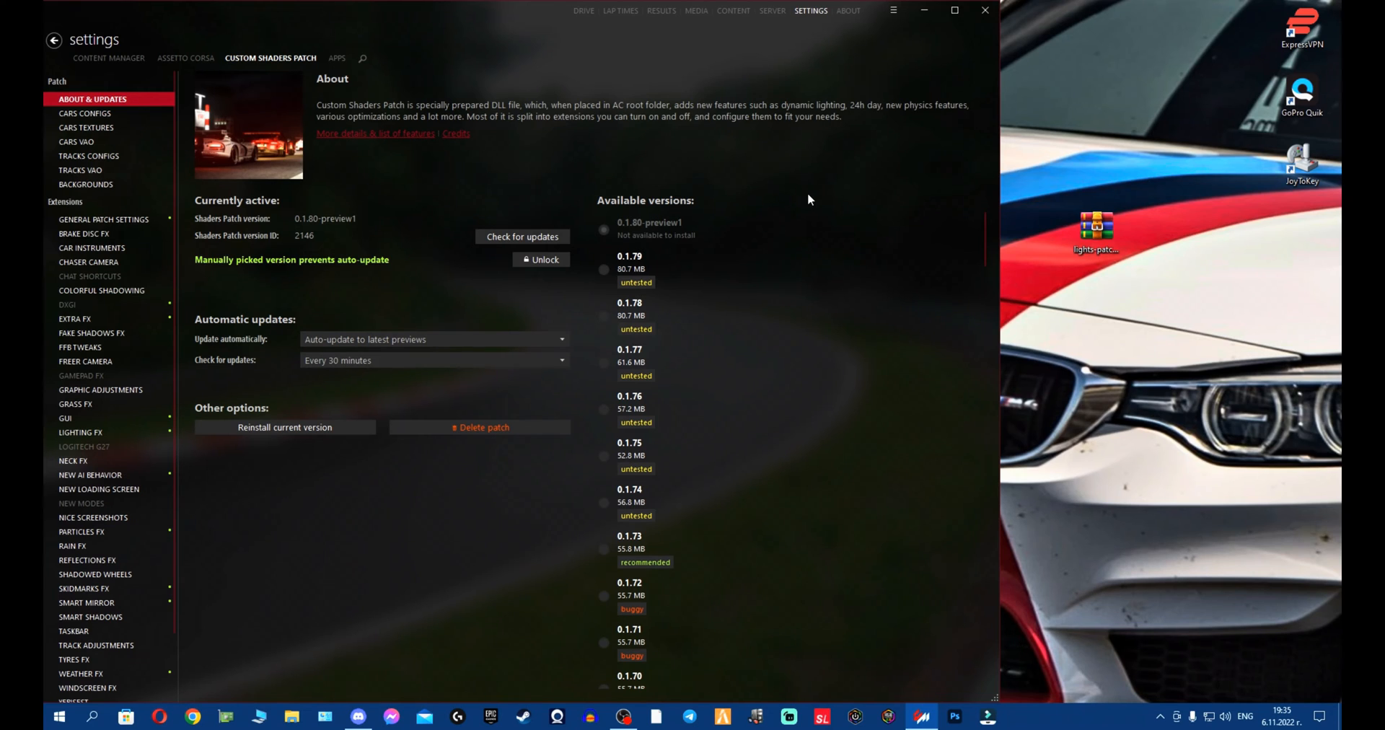
pyautogui.moveTo(398, 465)
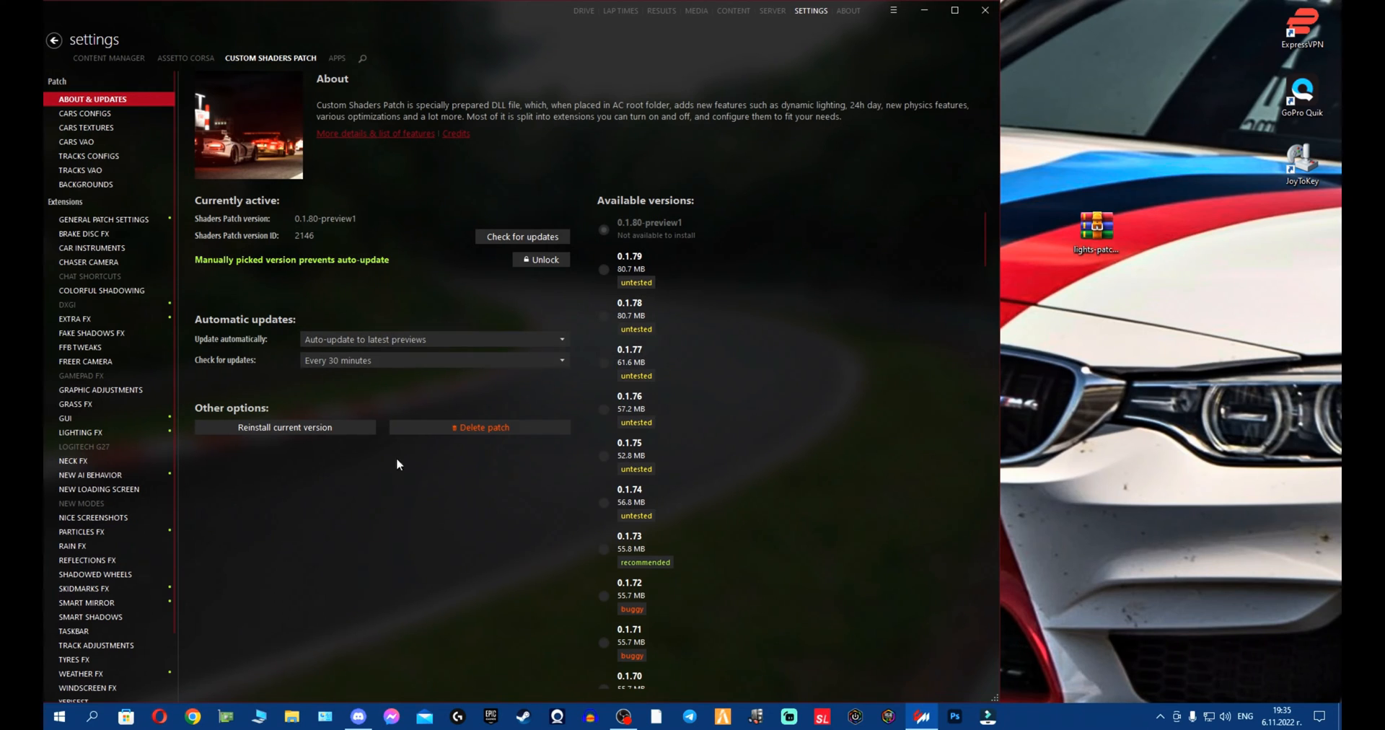
pyautogui.moveTo(479, 427)
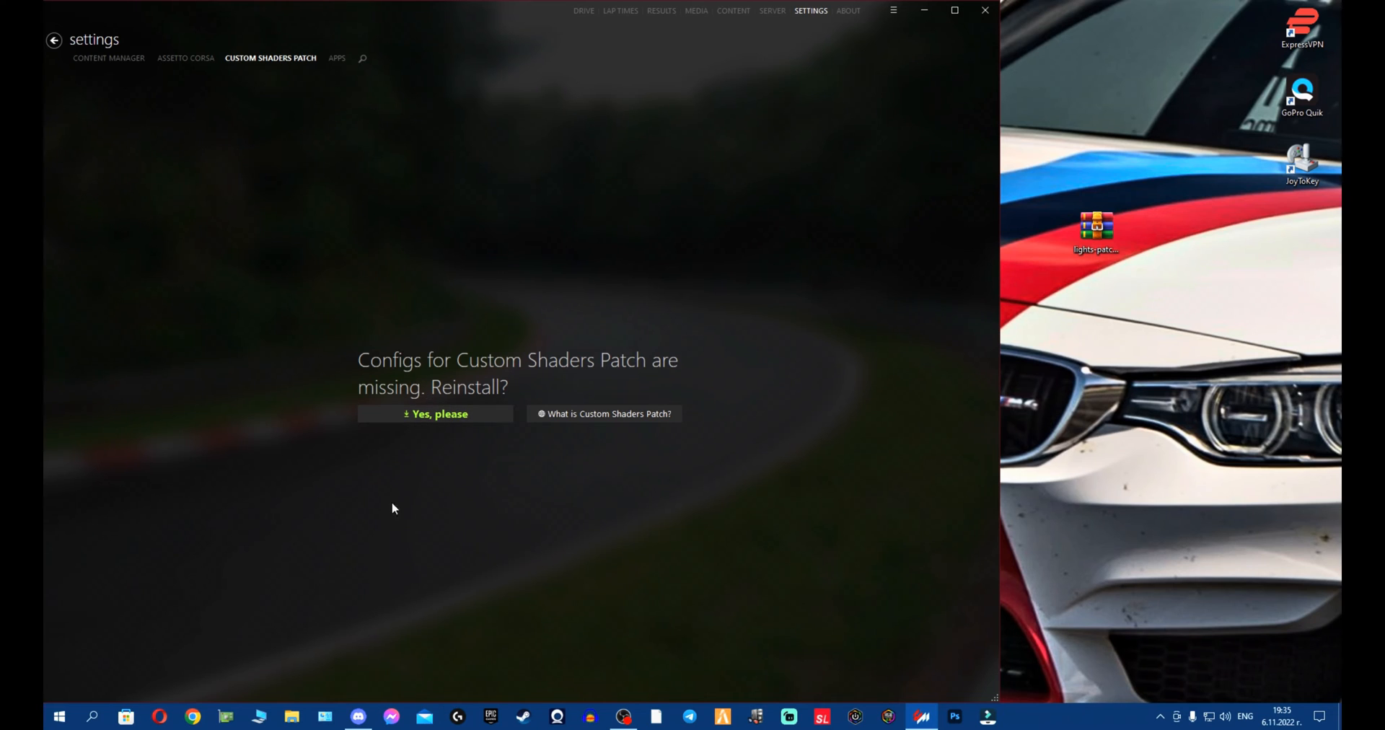
pyautogui.moveTo(455, 199)
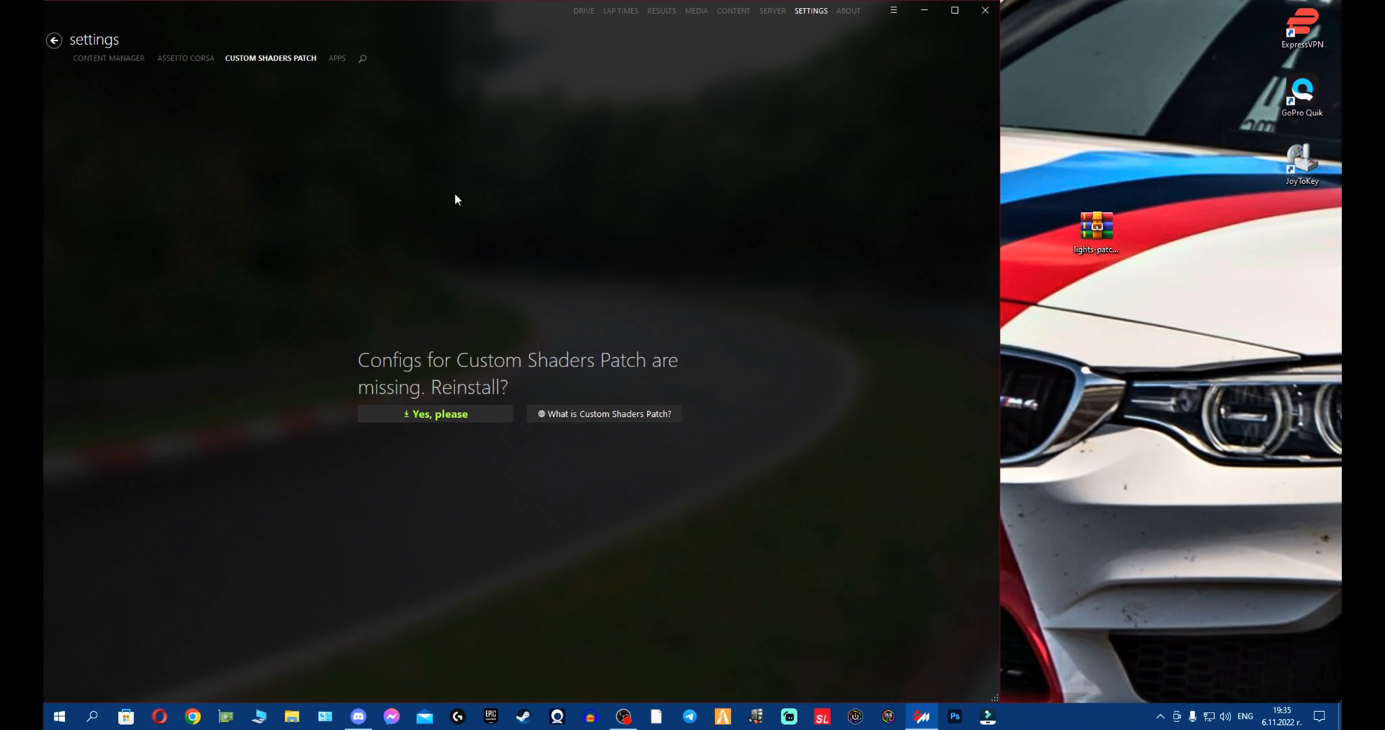
pyautogui.moveTo(510, 371)
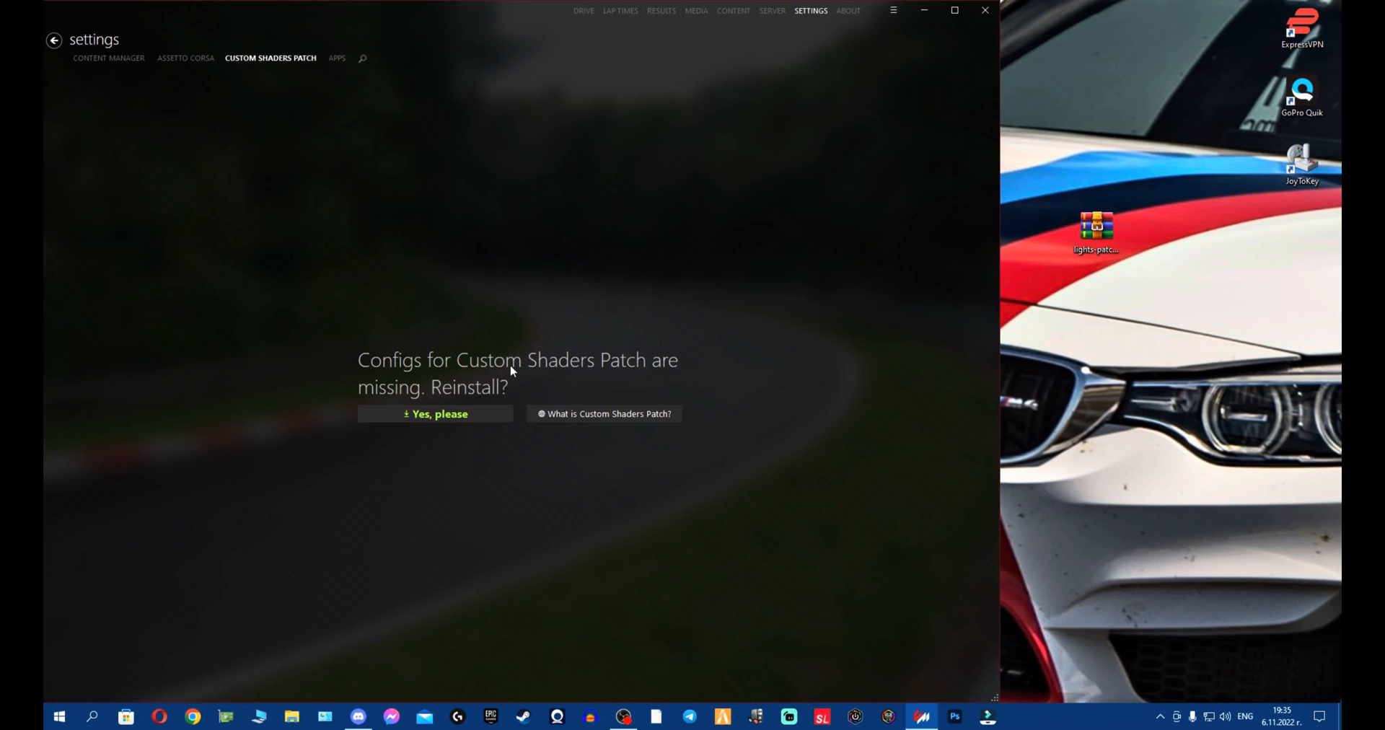
pyautogui.moveTo(983, 10)
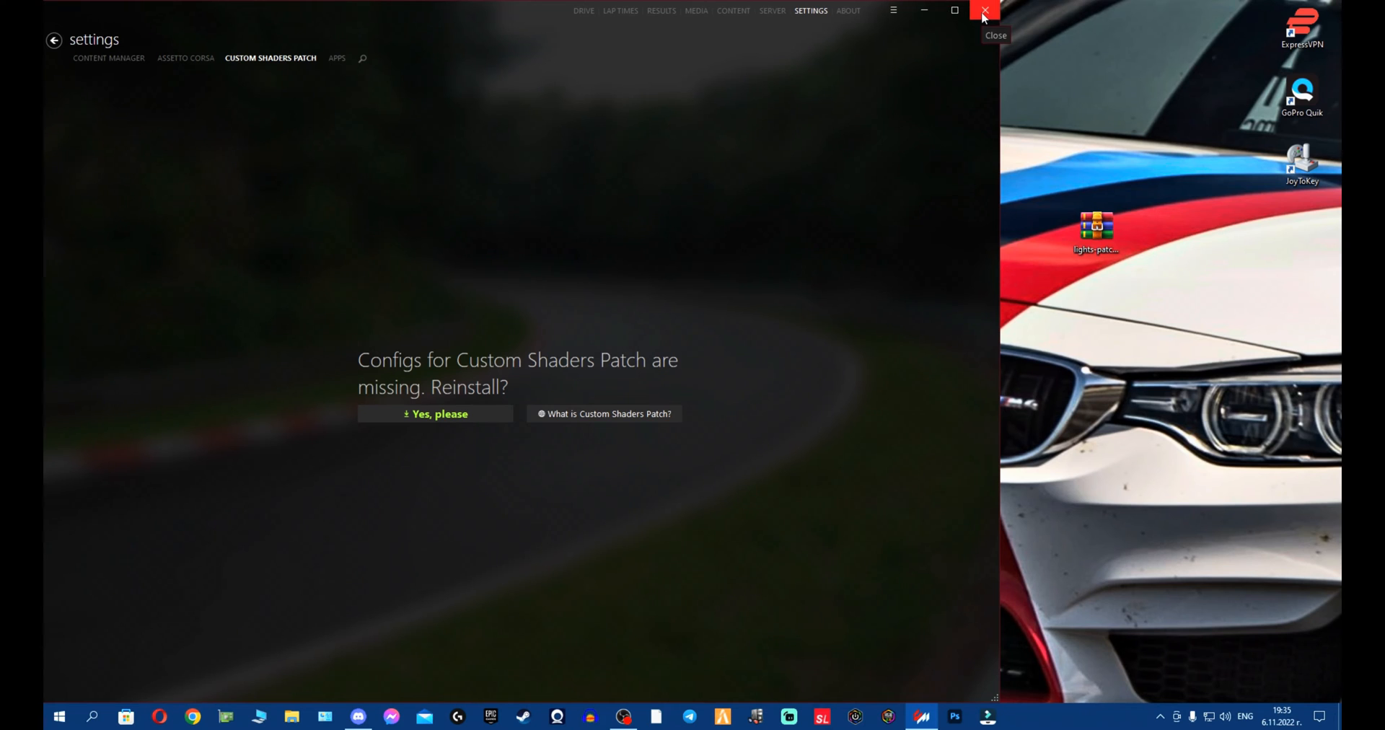
# Step: Close Content Manager and pick the preview patch archive on the desktop
pyautogui.click(983, 10)
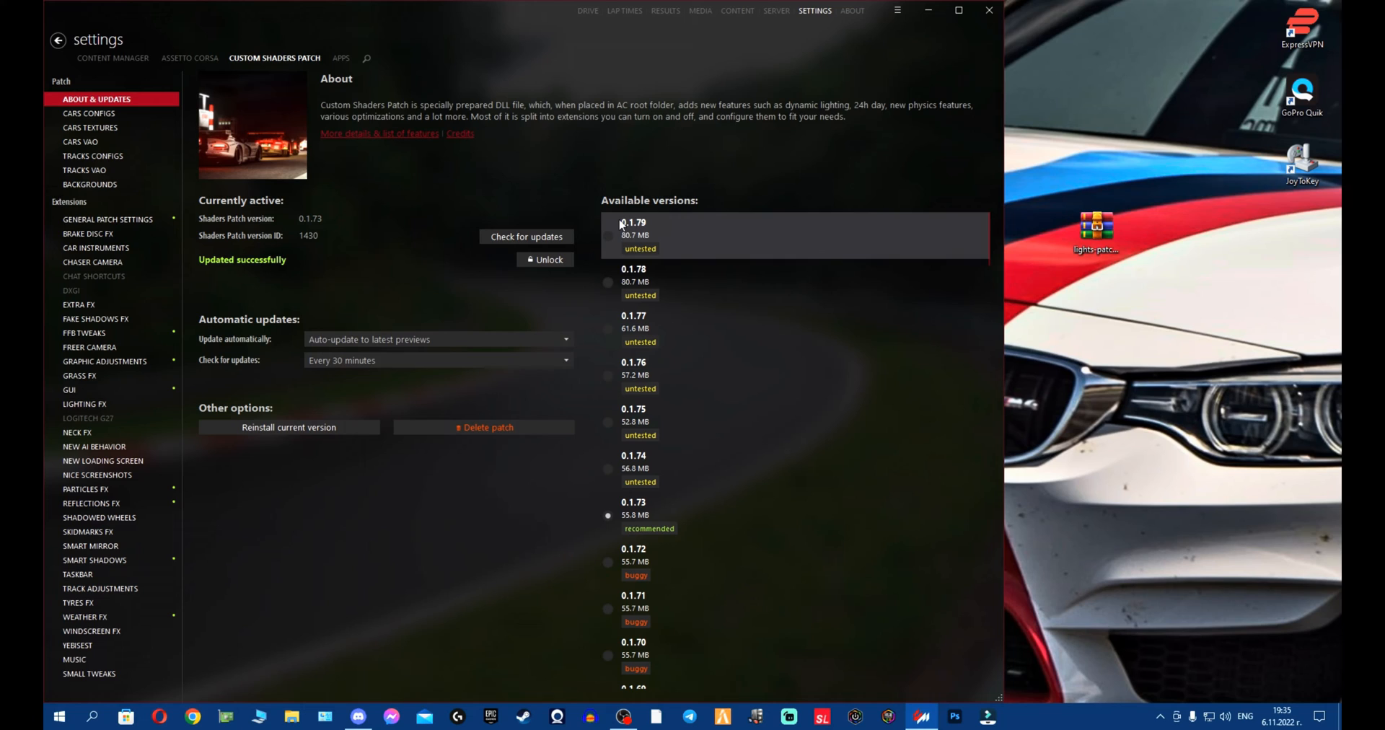
pyautogui.moveTo(519, 171)
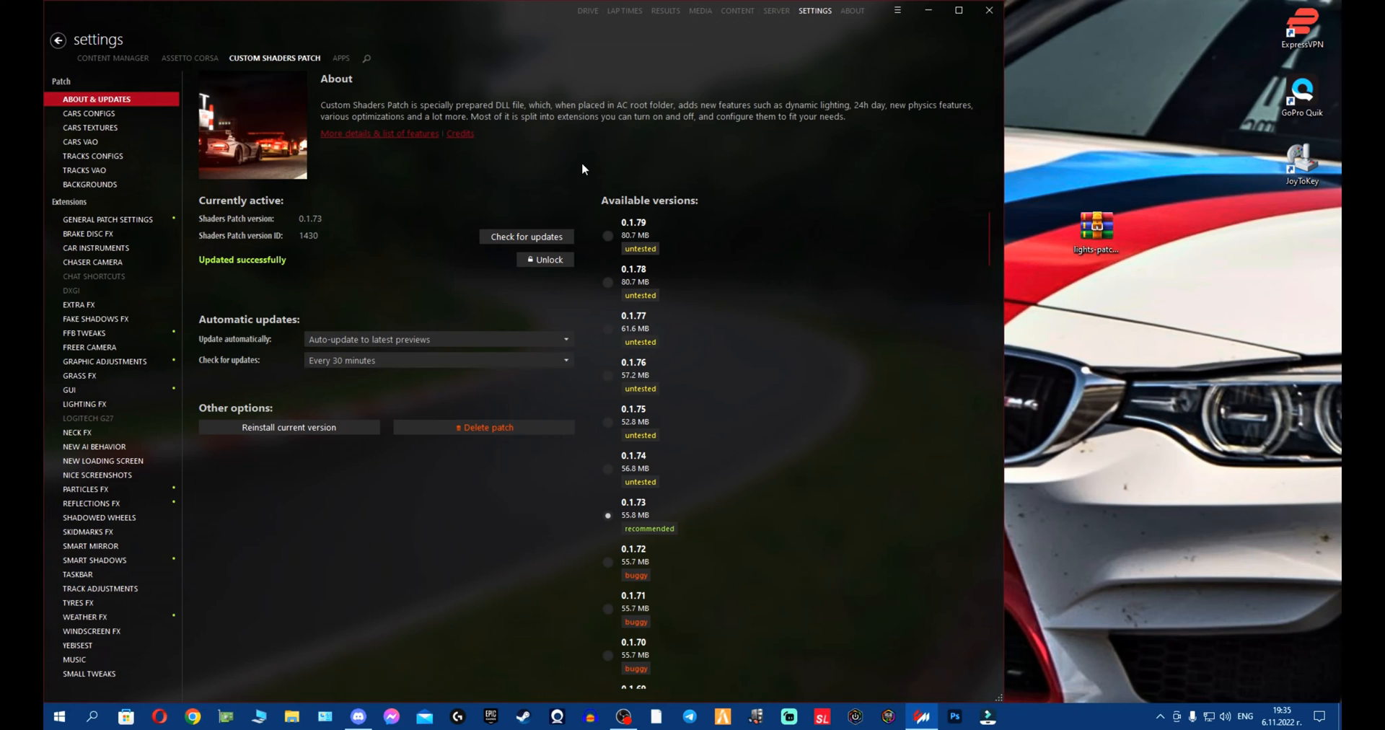
pyautogui.moveTo(482, 296)
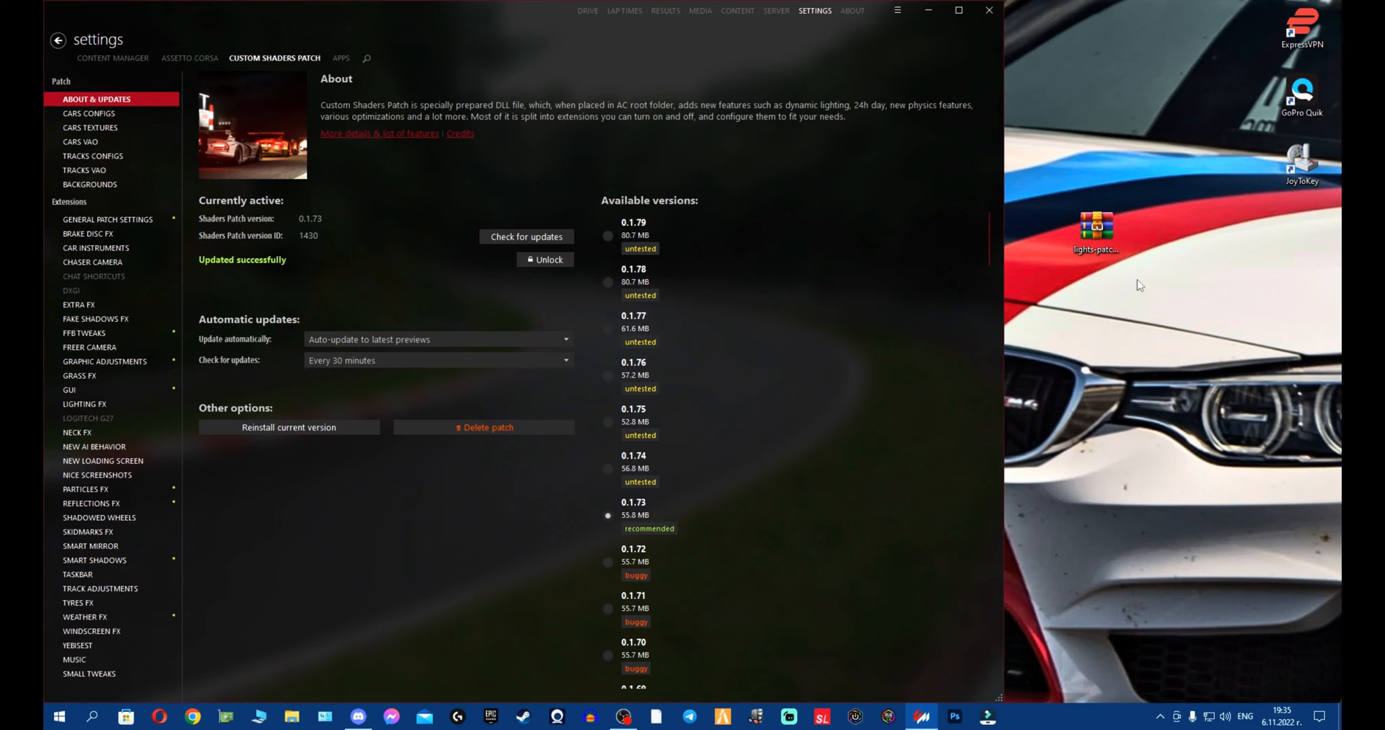
pyautogui.click(1095, 229)
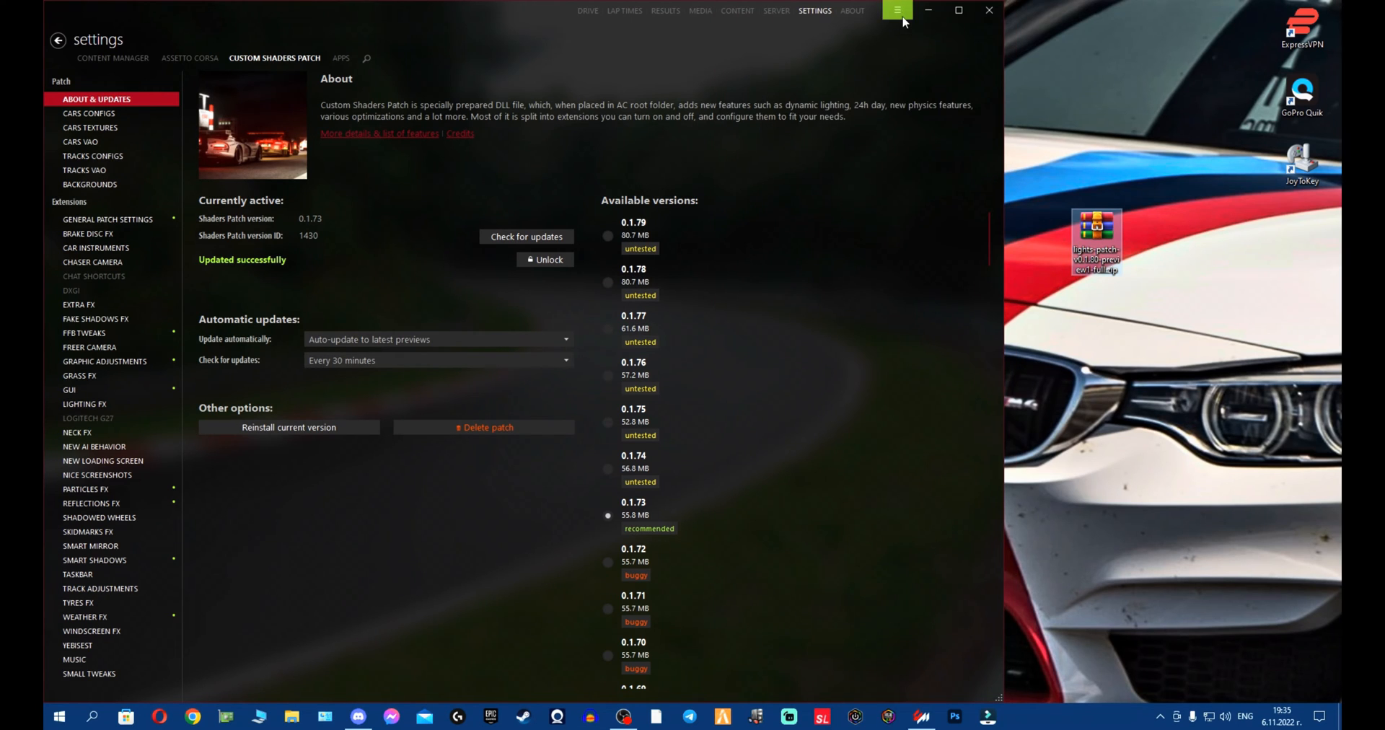
# Step: Install the 0.1.80-preview1 patch zip over the existing files via the main menu
pyautogui.click(896, 10)
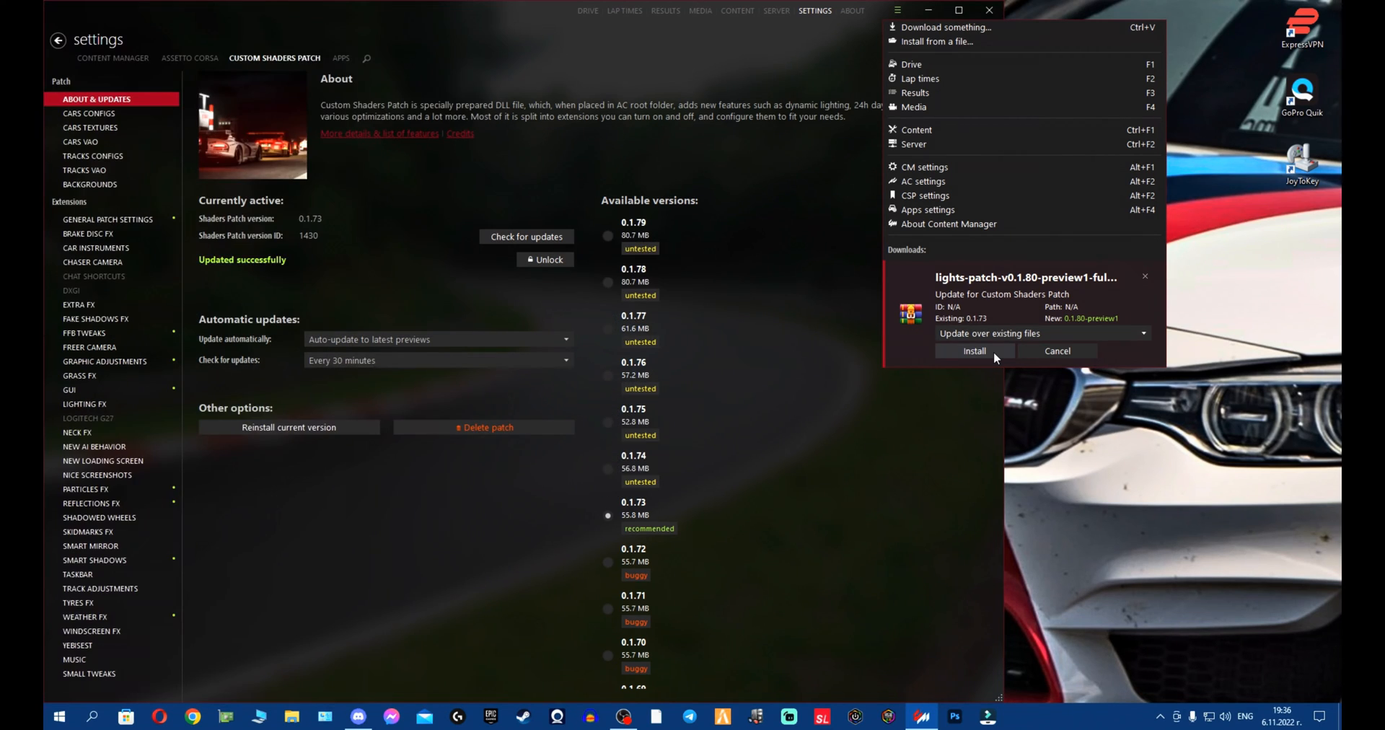
pyautogui.click(974, 351)
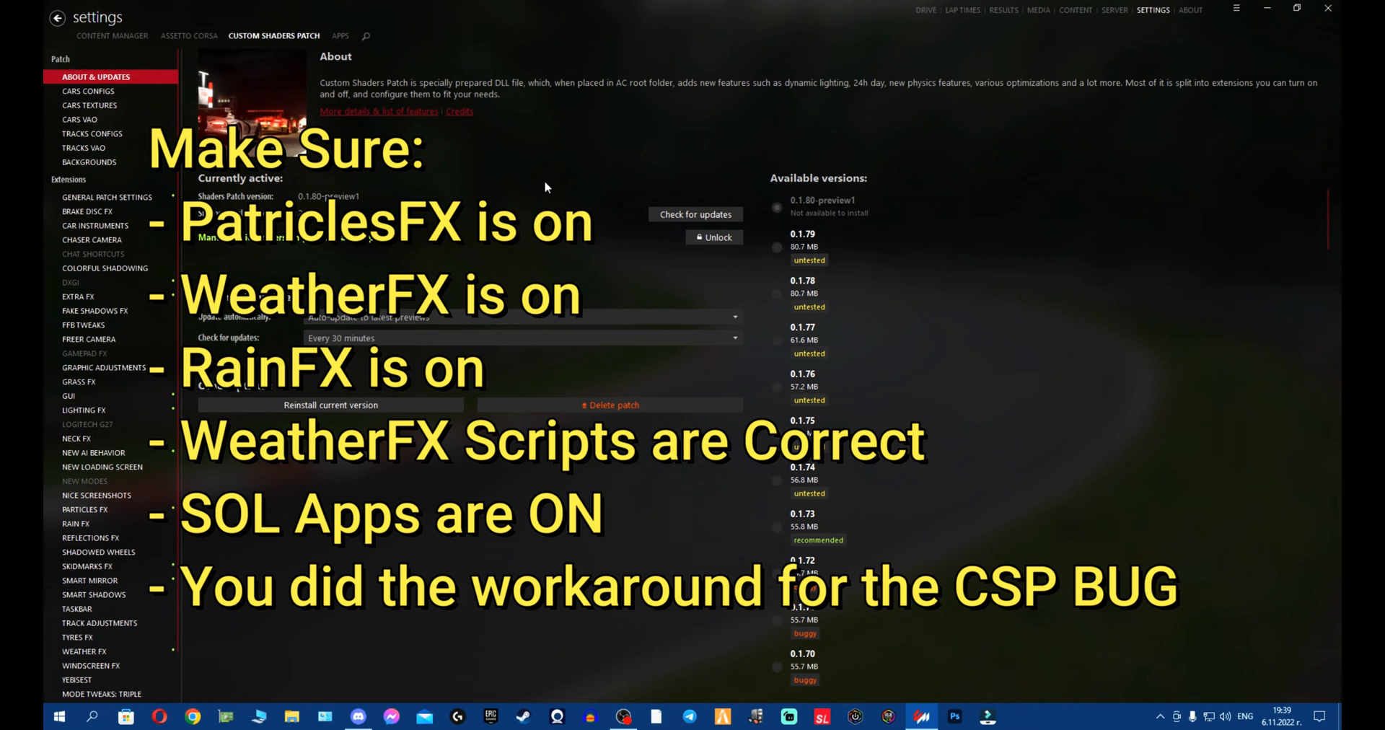
pyautogui.moveTo(652, 494)
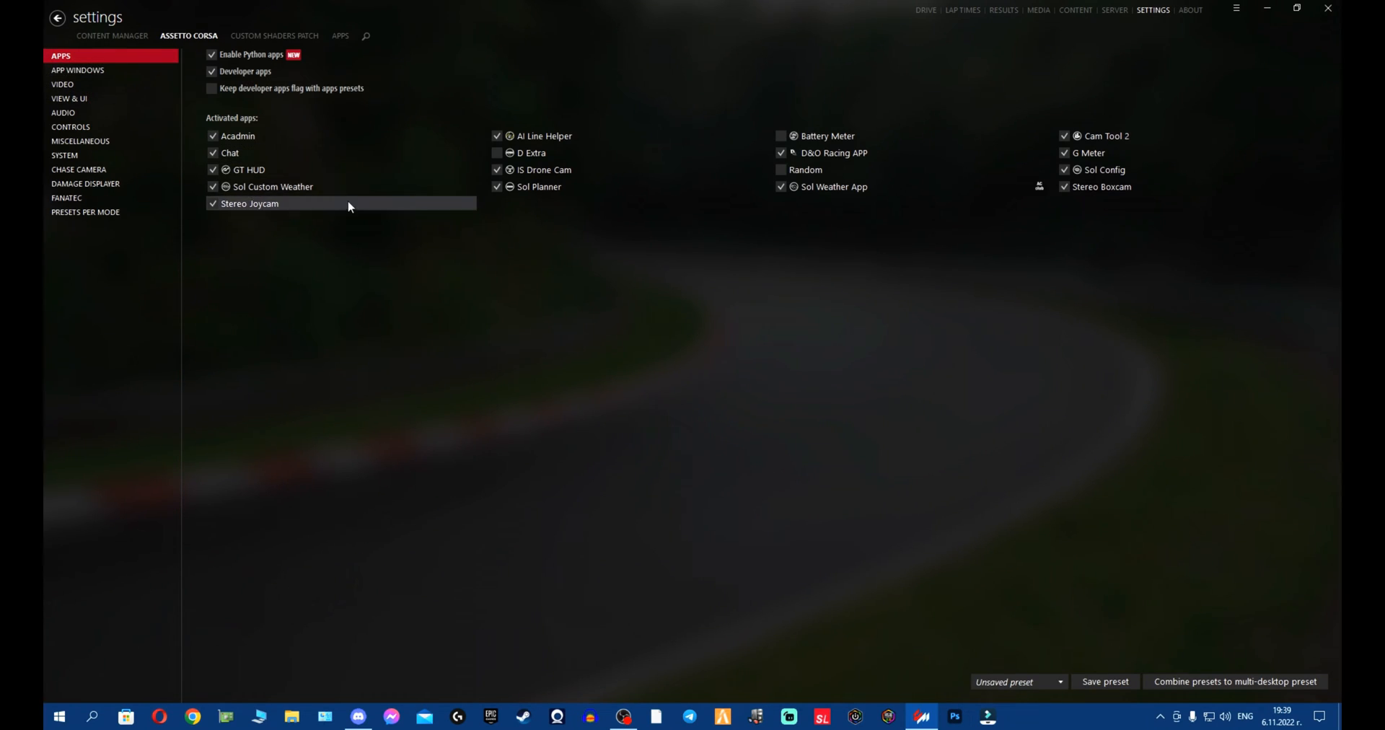
pyautogui.moveTo(1131, 168)
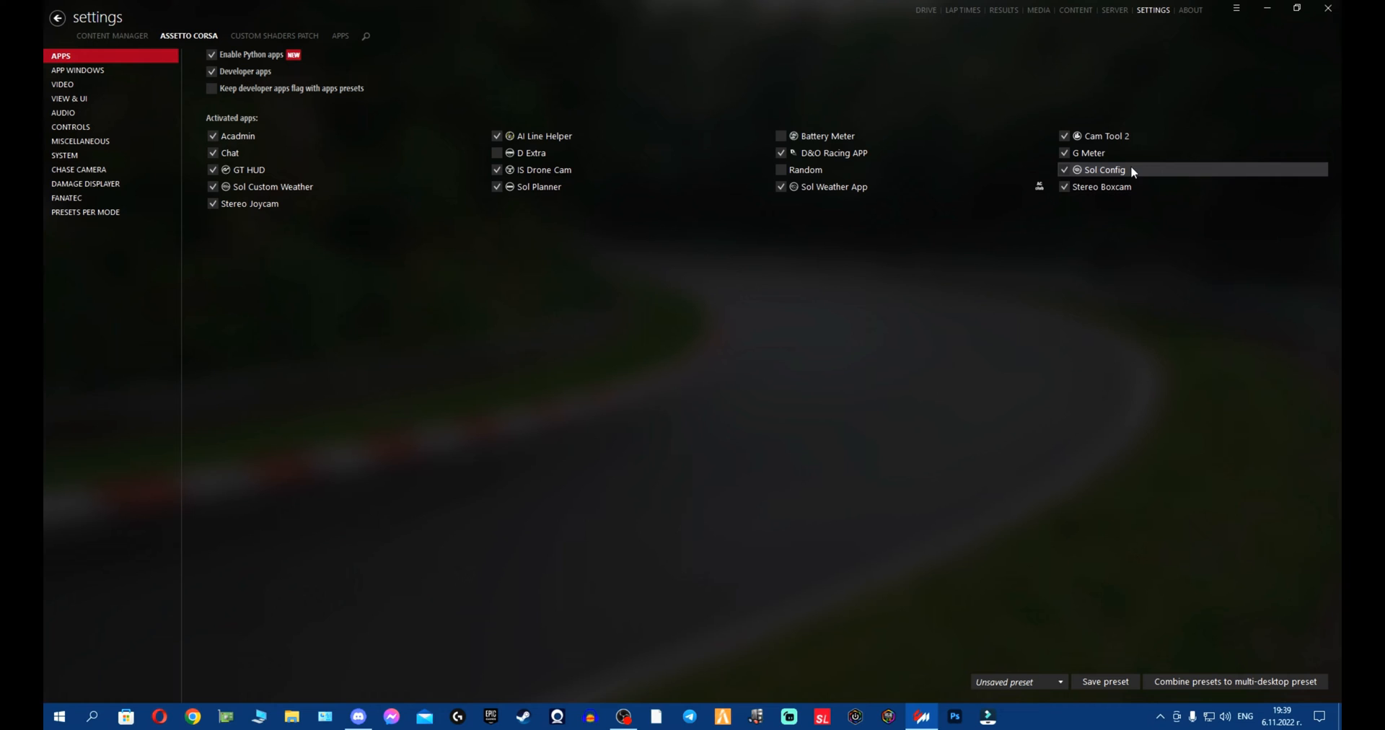
pyautogui.click(274, 36)
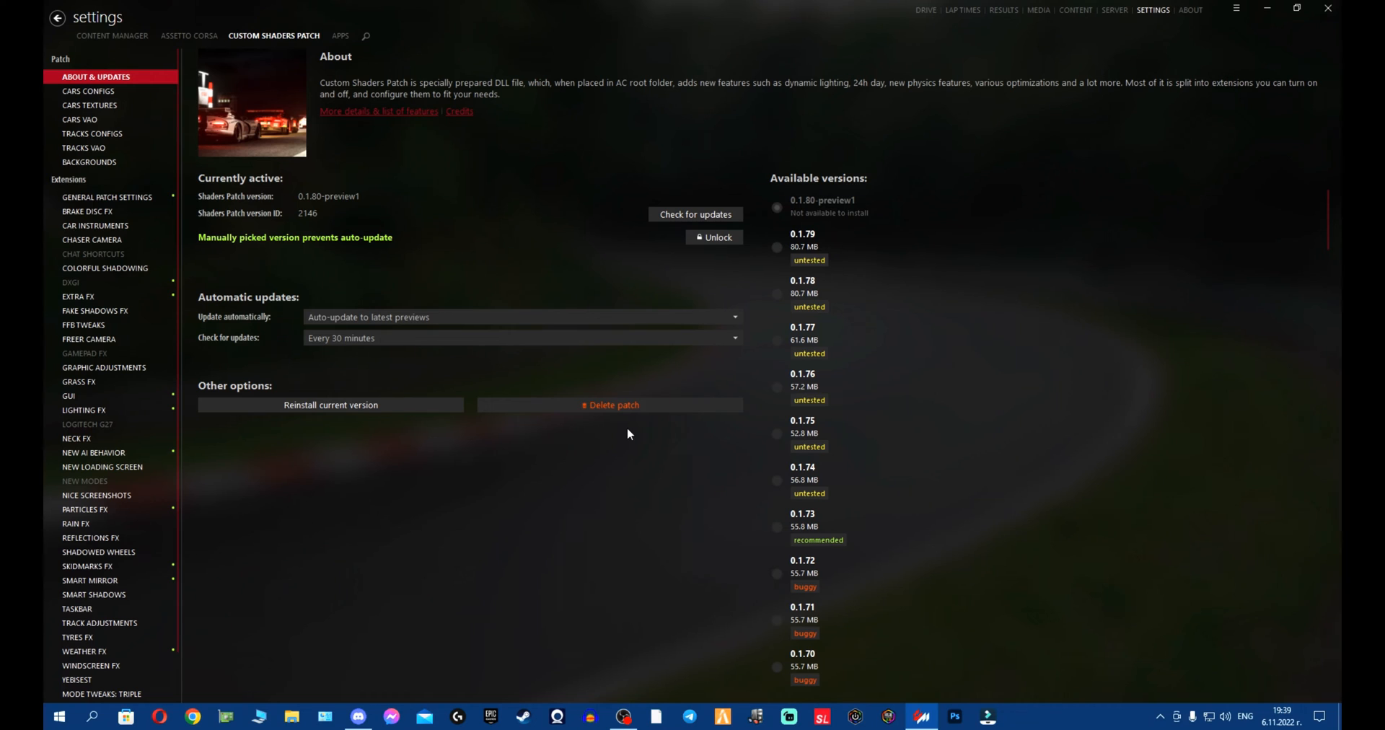
pyautogui.moveTo(1008, 211)
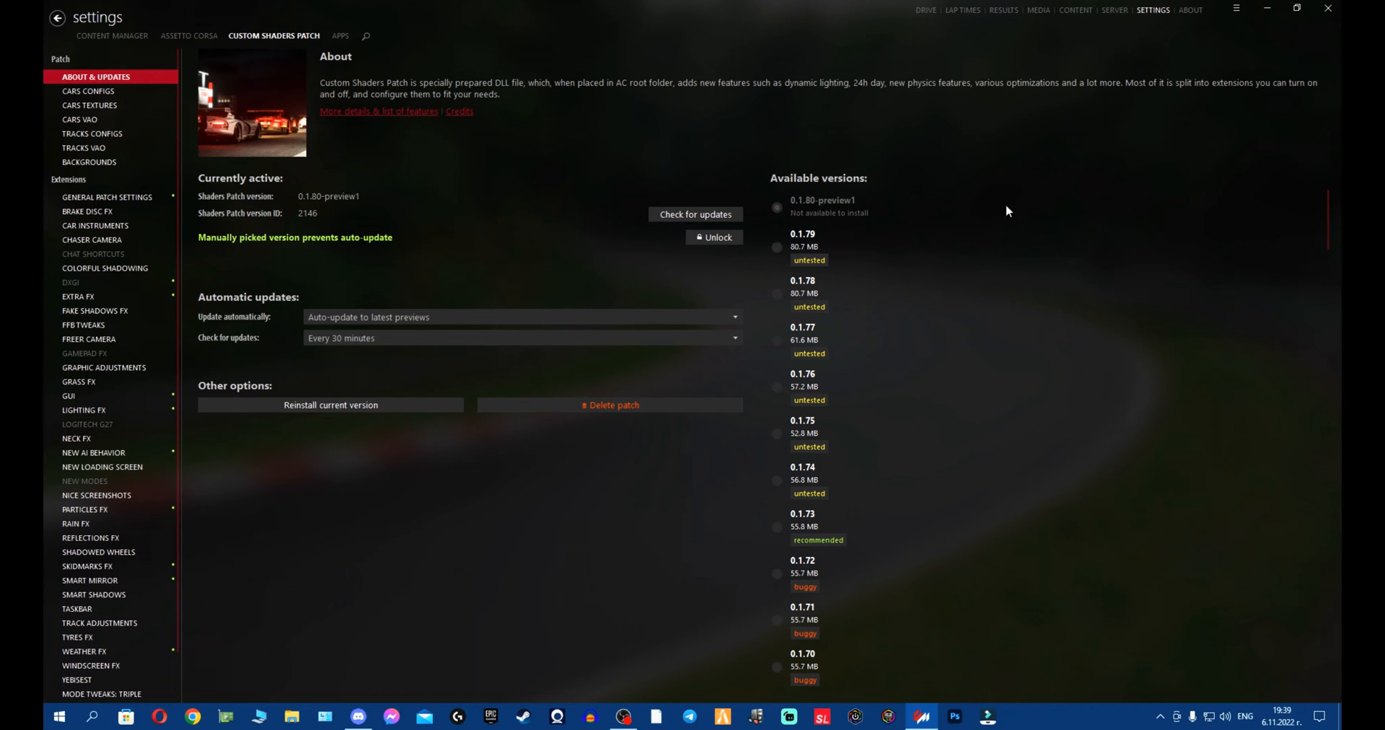